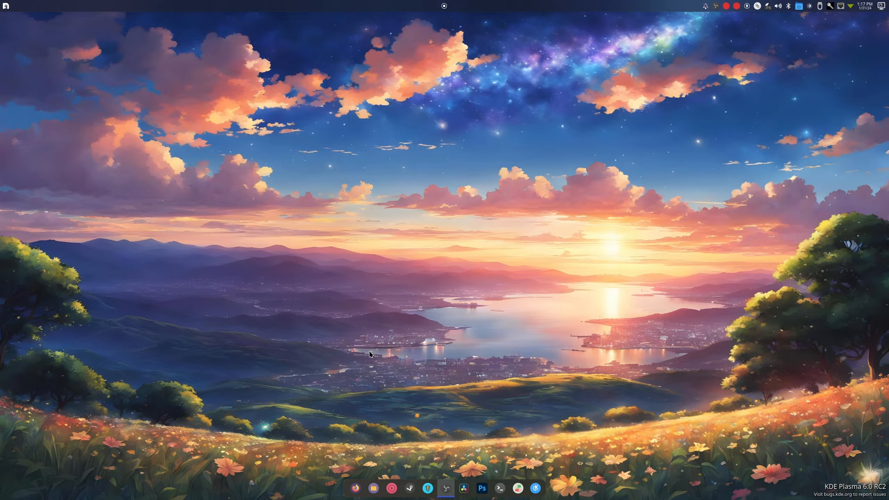
Launch System Settings from the dock and move its window up and to the left.
left_click(517, 489)
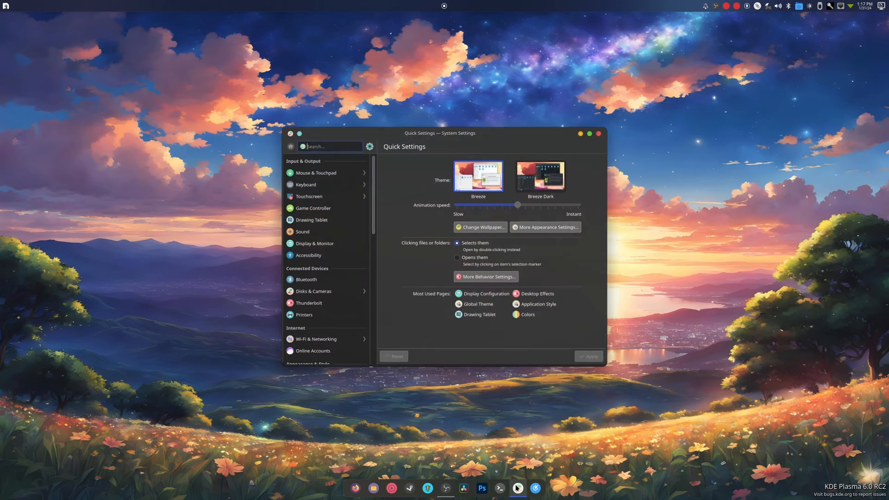
left_click_drag(439, 133, 220, 129)
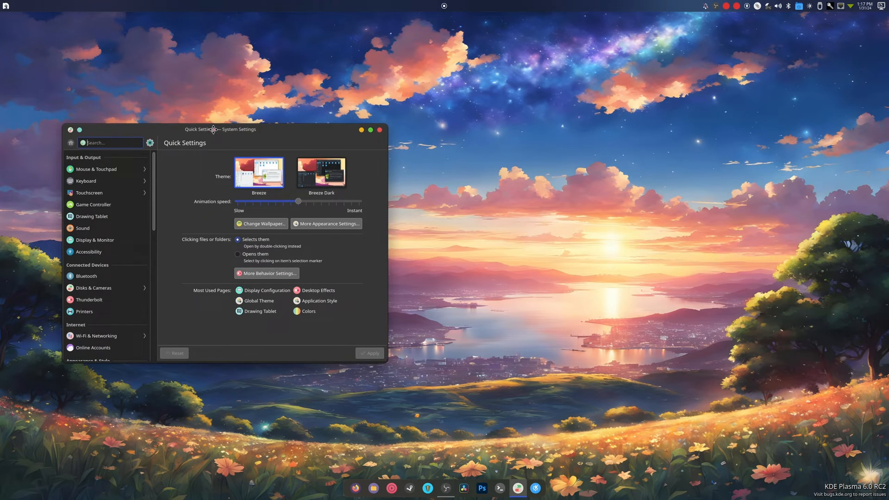
left_click_drag(220, 129, 222, 118)
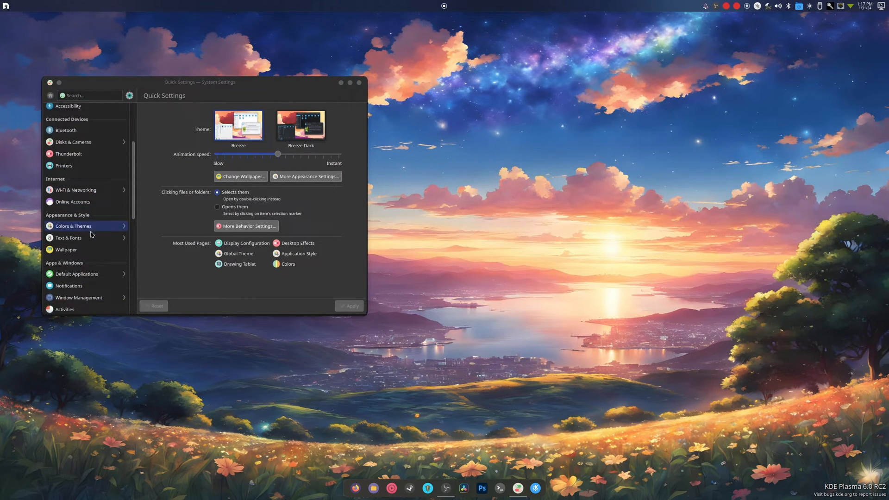
On the Wallpaper page, scroll the Images grid down to reach the Scarlet Tree image.
left_click(66, 249)
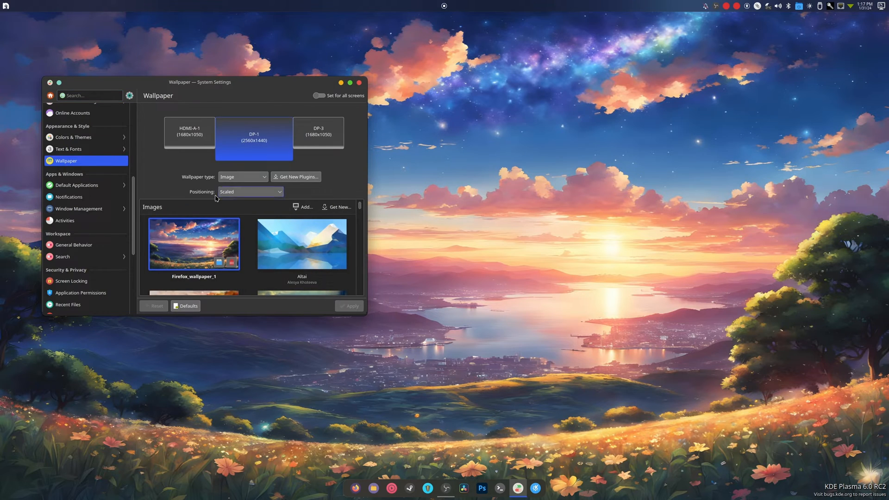
scroll("down", 3)
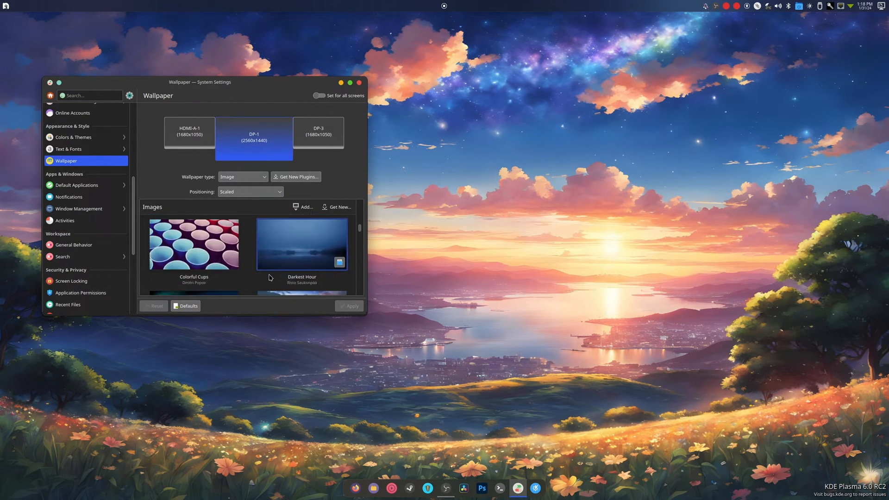
scroll("down", 3)
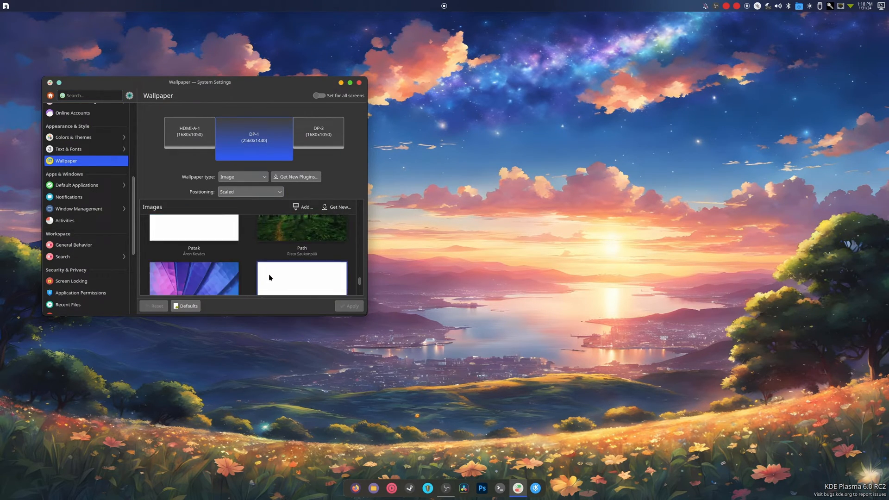
scroll("down", 3)
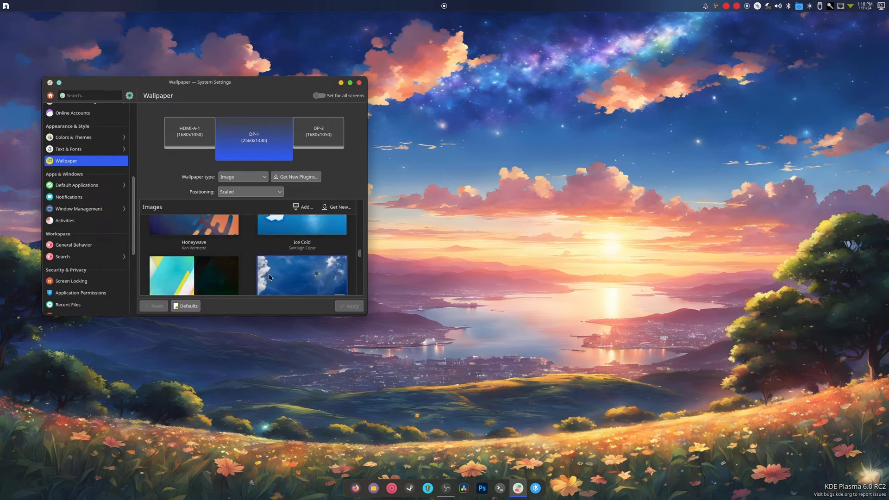
scroll("down", 3)
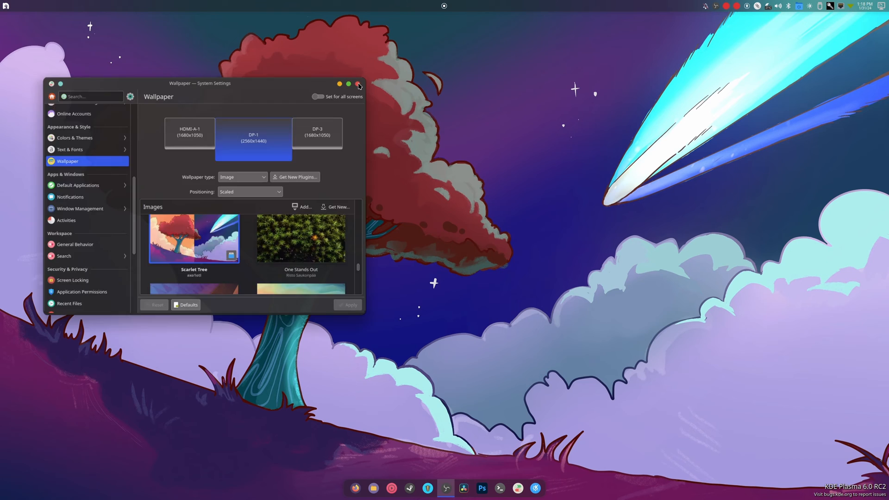
Close System Settings and dismiss the launcher's popup, leaving the Scarlet Tree desktop.
left_click(357, 84)
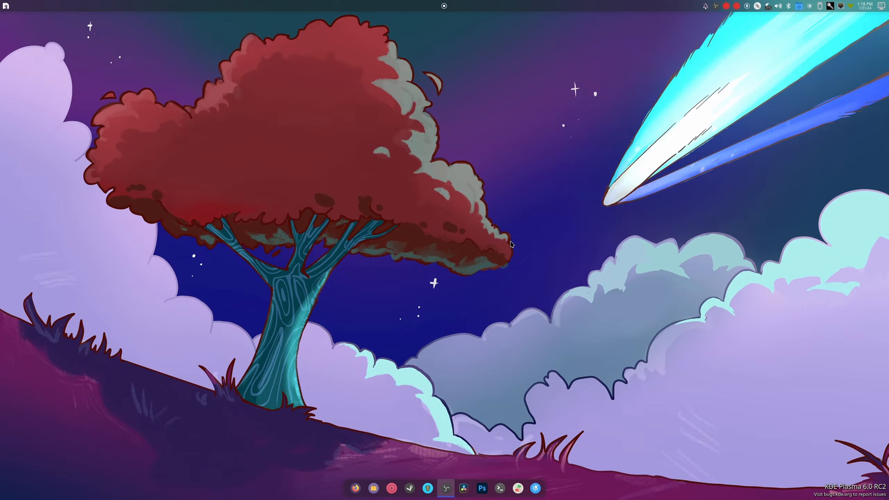
mouse_move(21, 6)
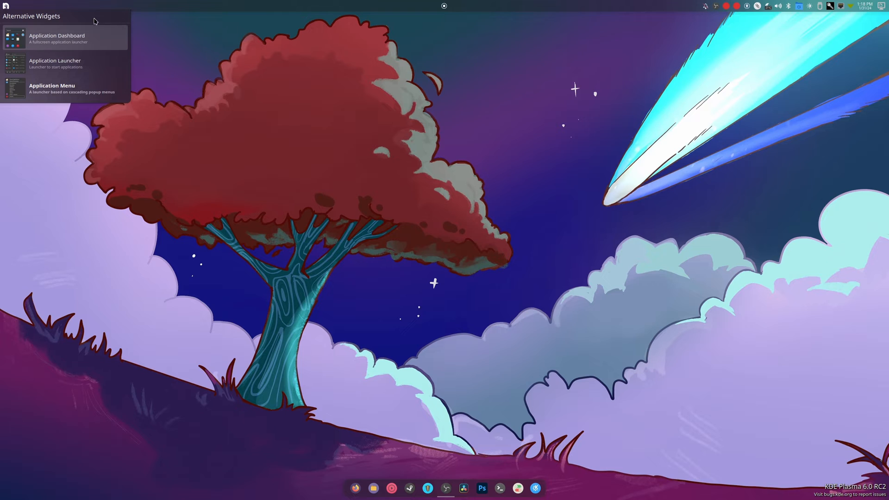
mouse_move(62, 60)
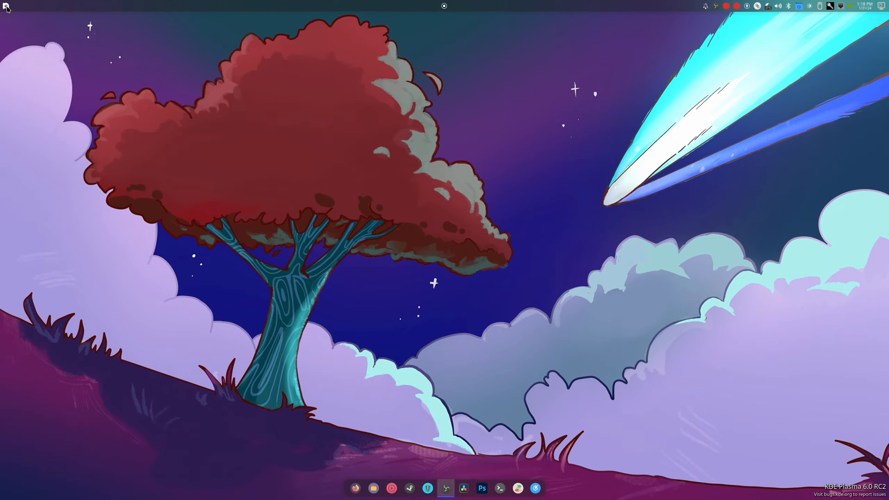
left_click(4, 5)
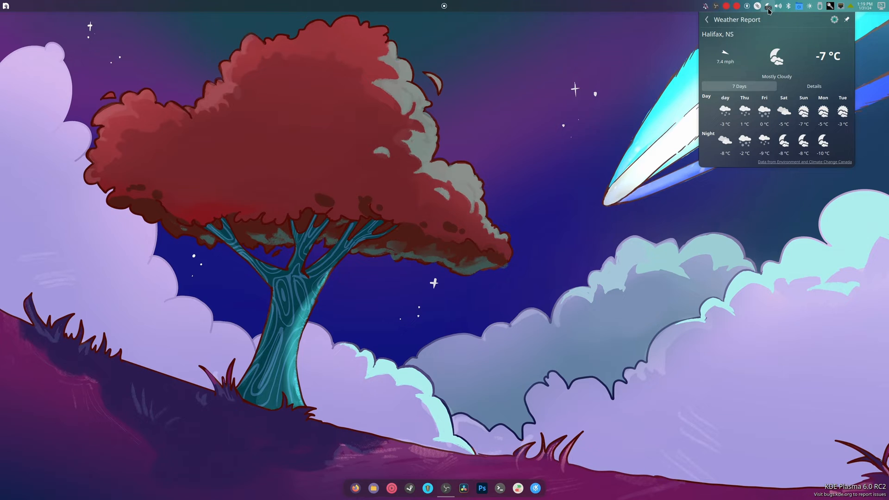
mouse_move(705, 261)
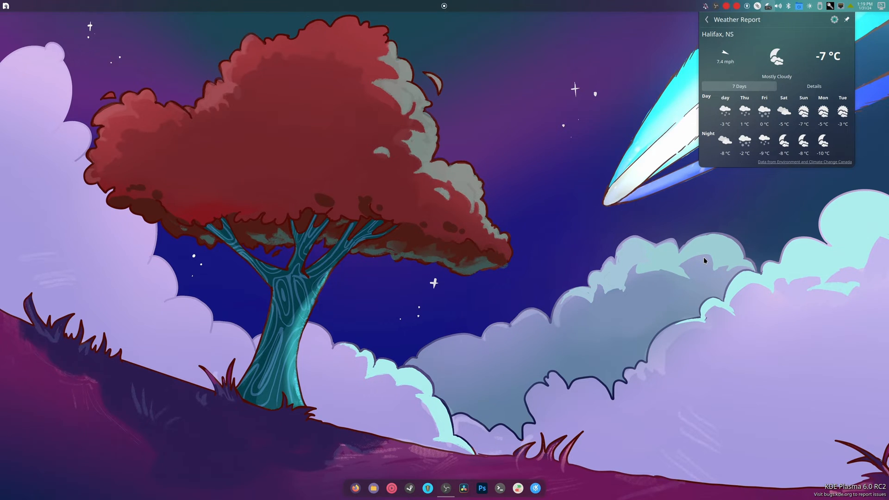
mouse_move(696, 261)
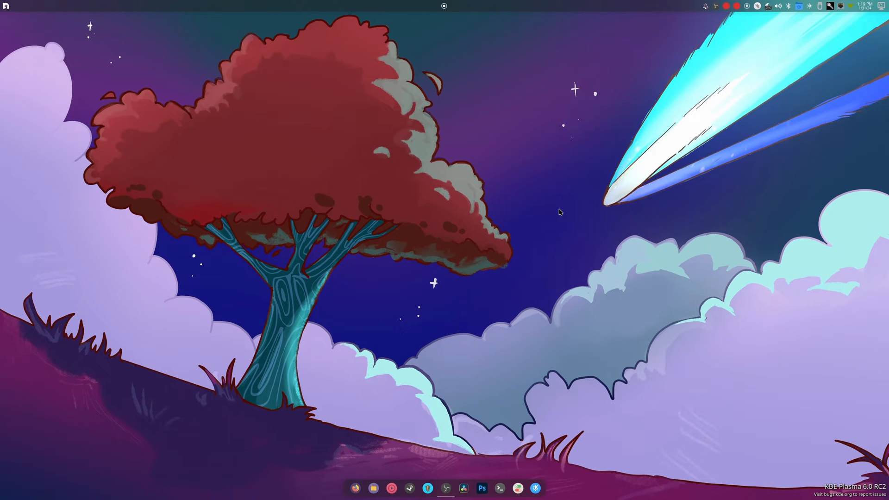
mouse_move(562, 209)
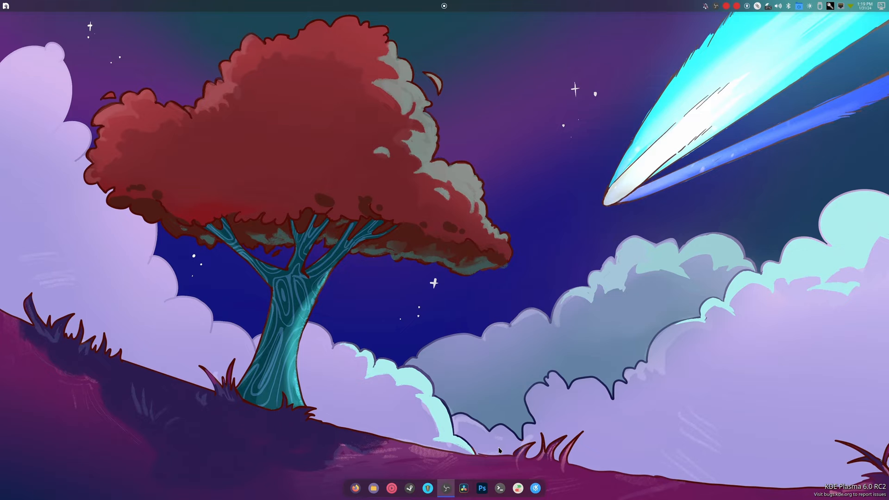
Launch Konsole, enlarge its window and settle it toward the upper left of the desktop.
left_click(502, 488)
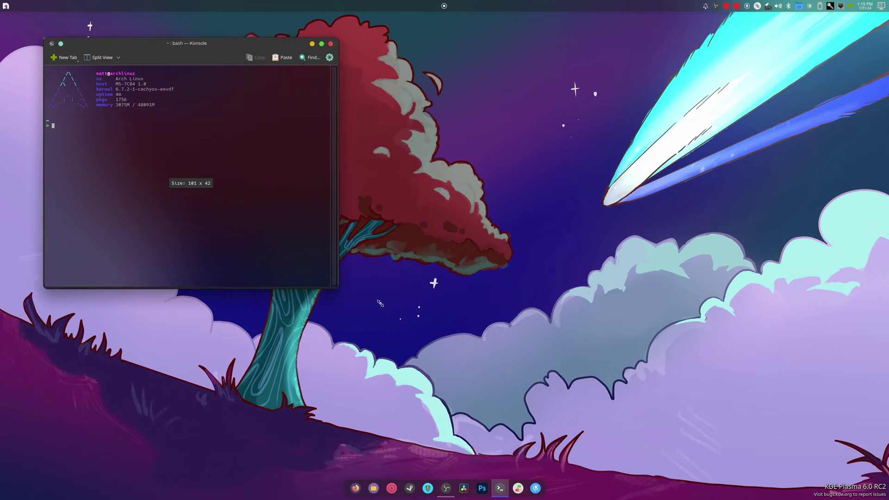
left_click_drag(187, 43, 261, 17)
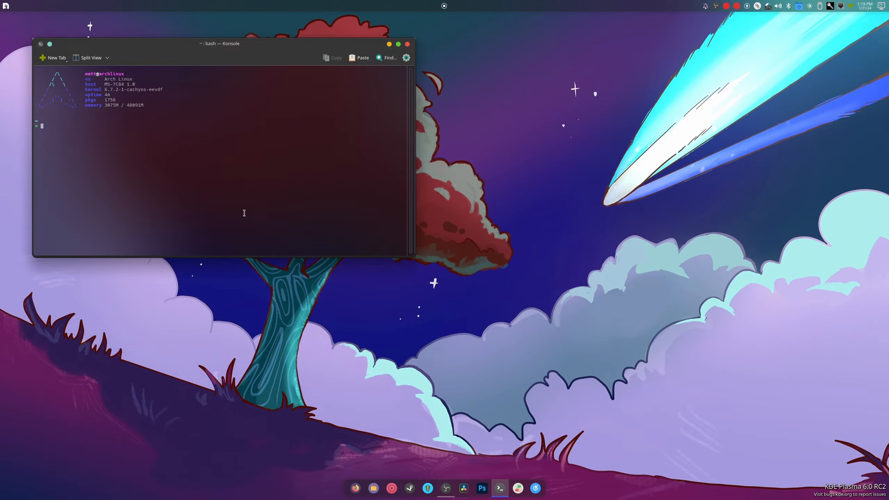
mouse_move(247, 211)
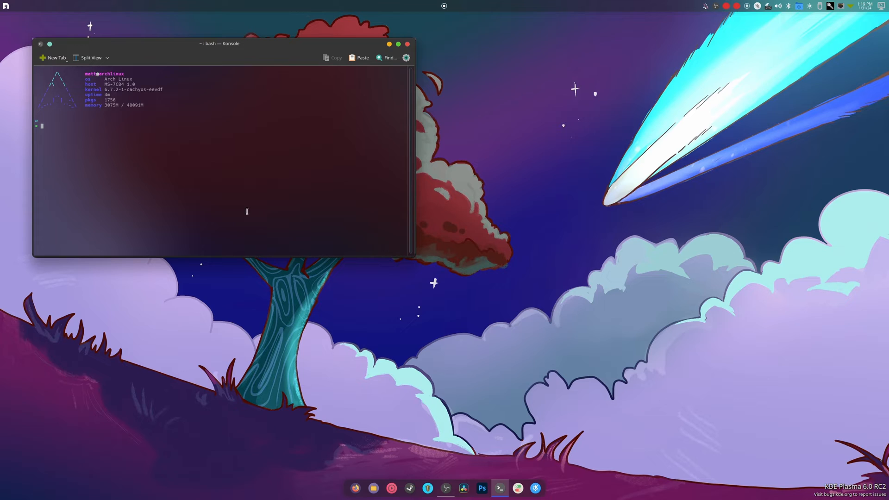
mouse_move(181, 167)
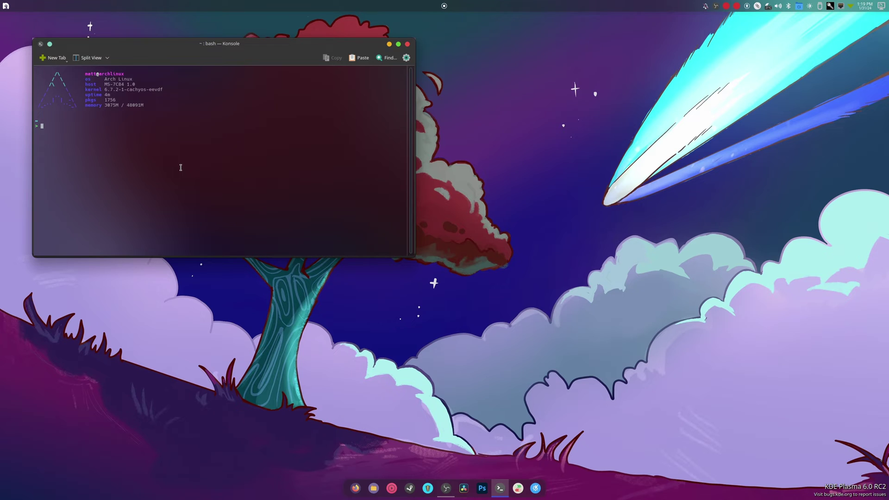
mouse_move(152, 105)
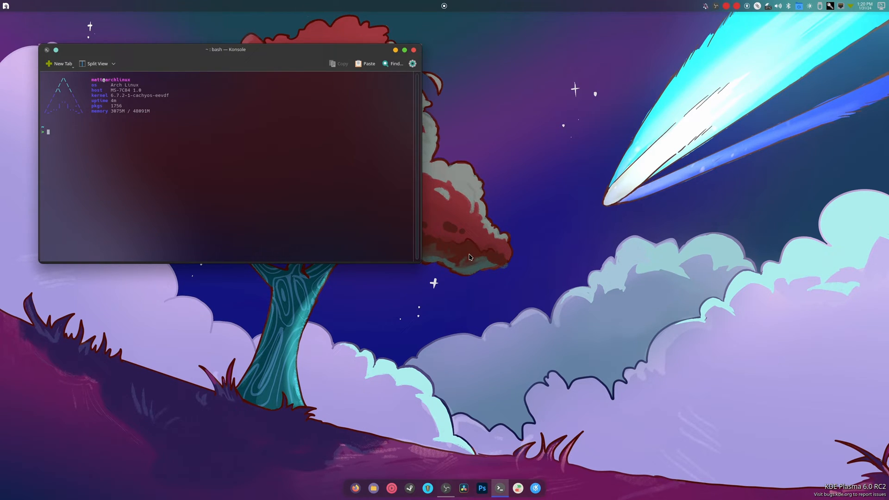
left_click_drag(226, 50, 539, 144)
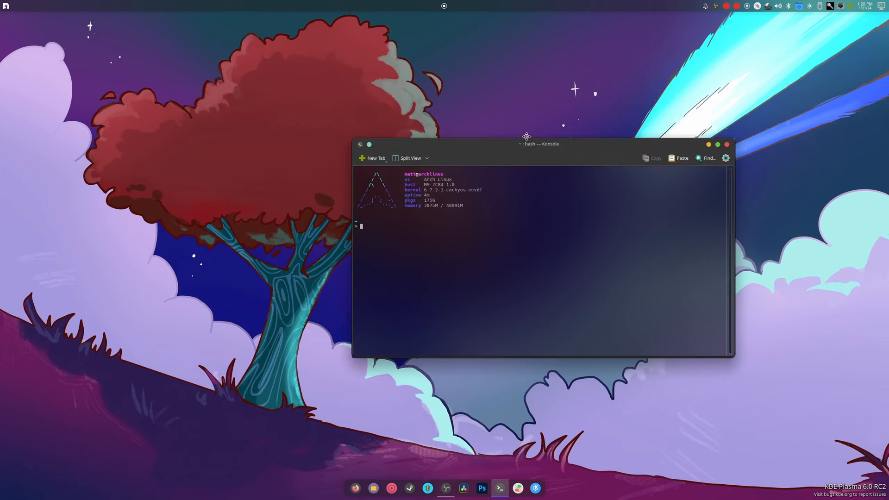
left_click_drag(539, 143, 198, 37)
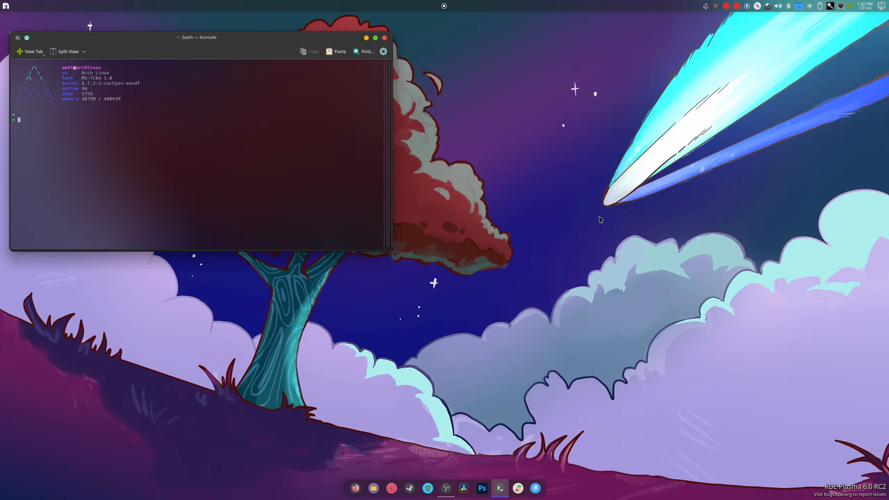
mouse_move(707, 119)
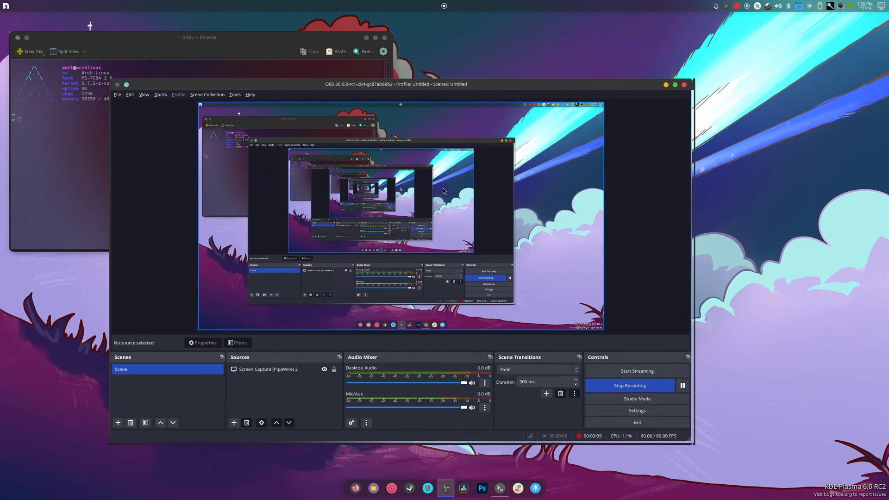
Select the Screen Capture (PipeWire) source in OBS and bring up its properties.
left_click(268, 369)
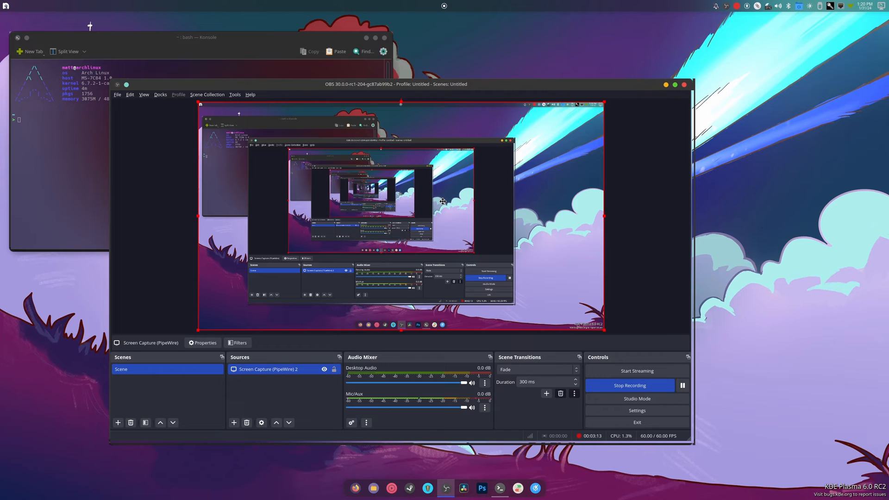
left_click(202, 342)
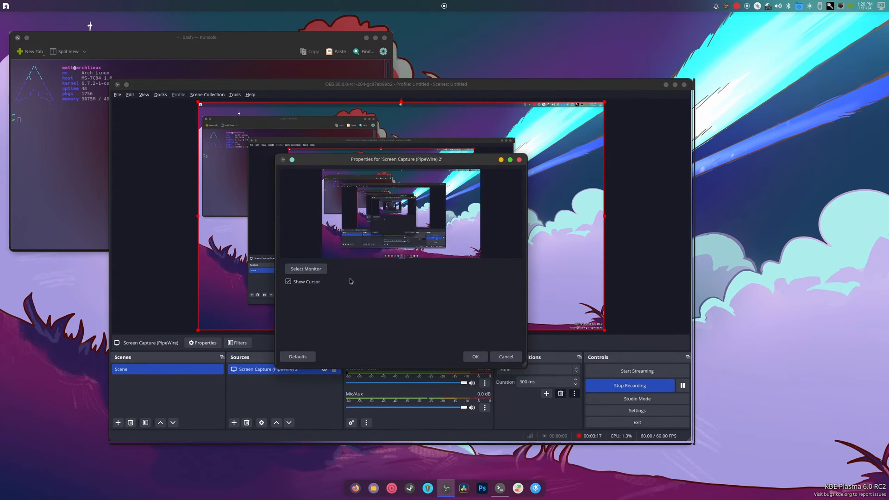
mouse_move(458, 355)
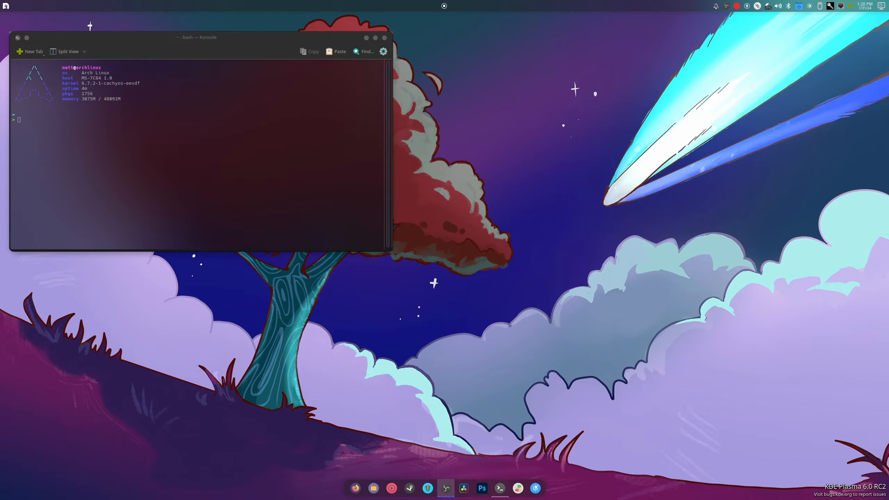
mouse_move(295, 149)
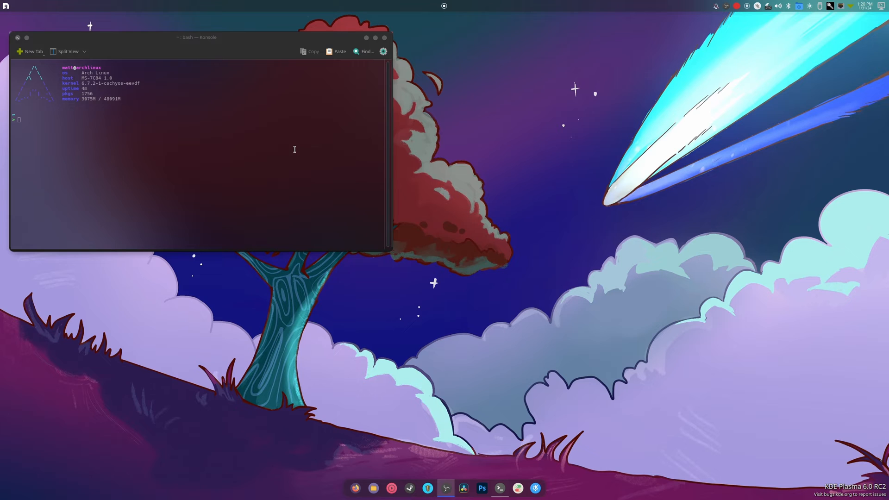
mouse_move(713, 5)
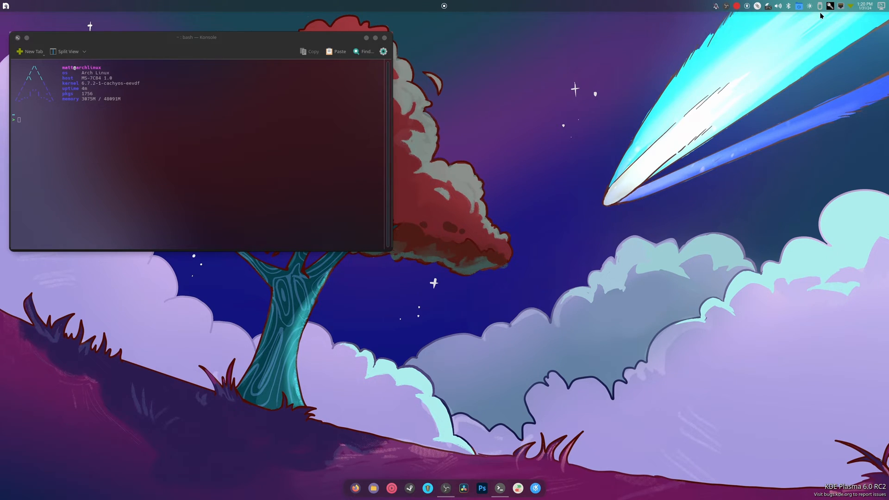
In Configure System Tray, set icon spacing to Small and switch to the Entries list.
right_click(820, 6)
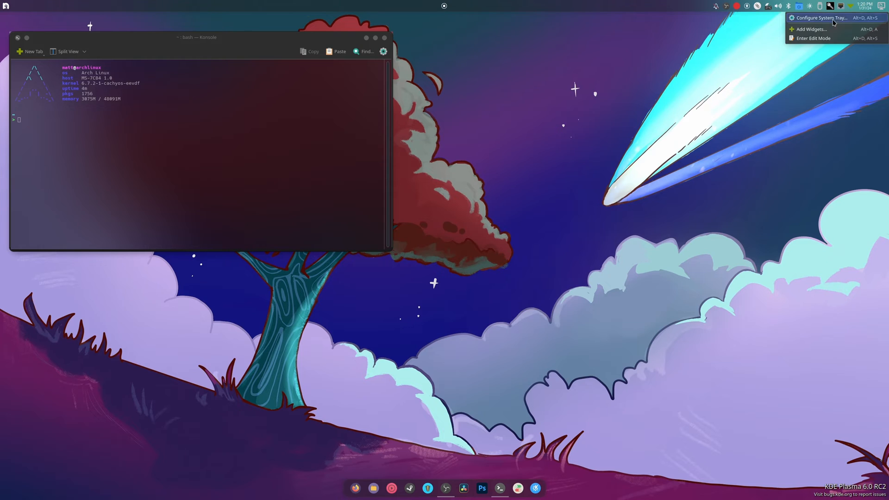
left_click(819, 18)
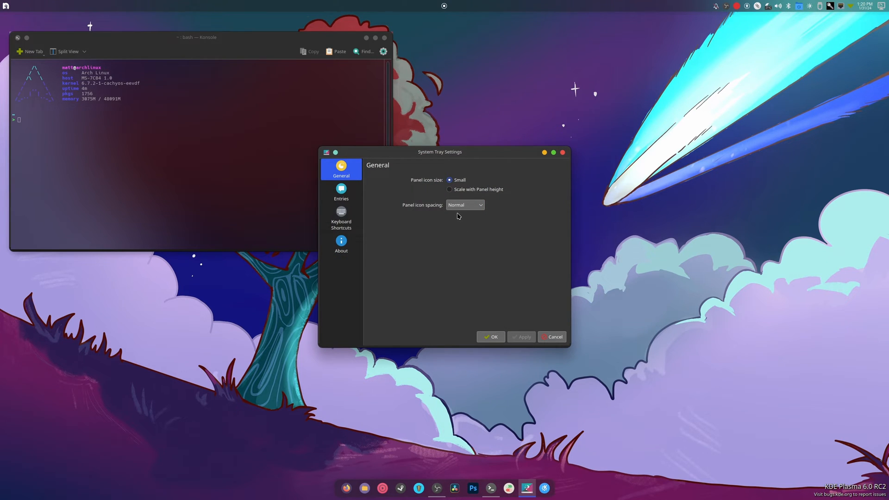
left_click(465, 205)
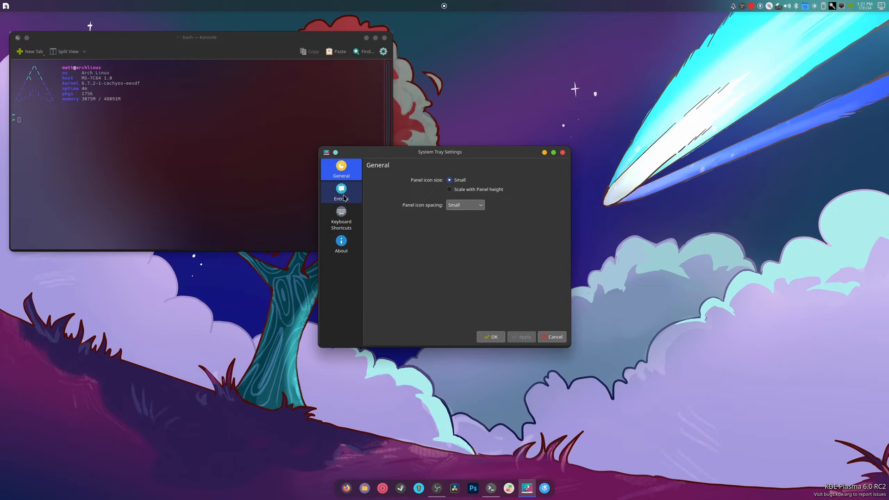
left_click(341, 192)
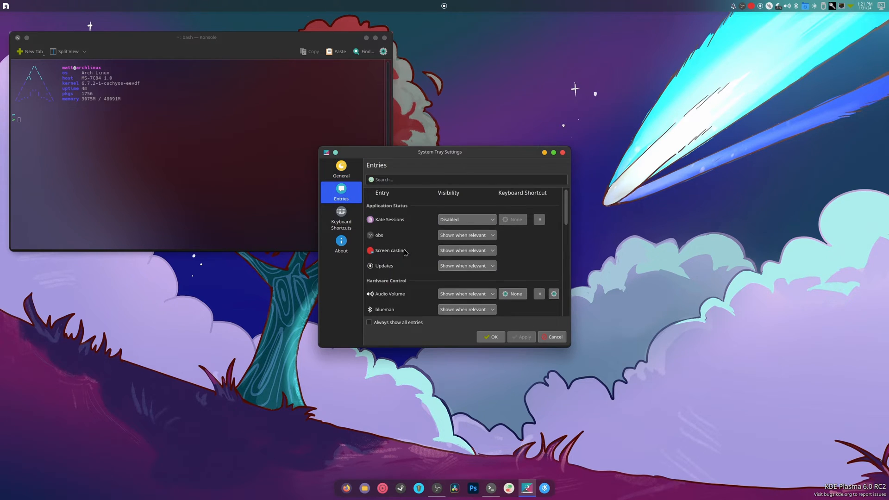
Hide Screen casting, set Bluetooth and Disks & Devices entries to disabled, and apply.
scroll("down", 3)
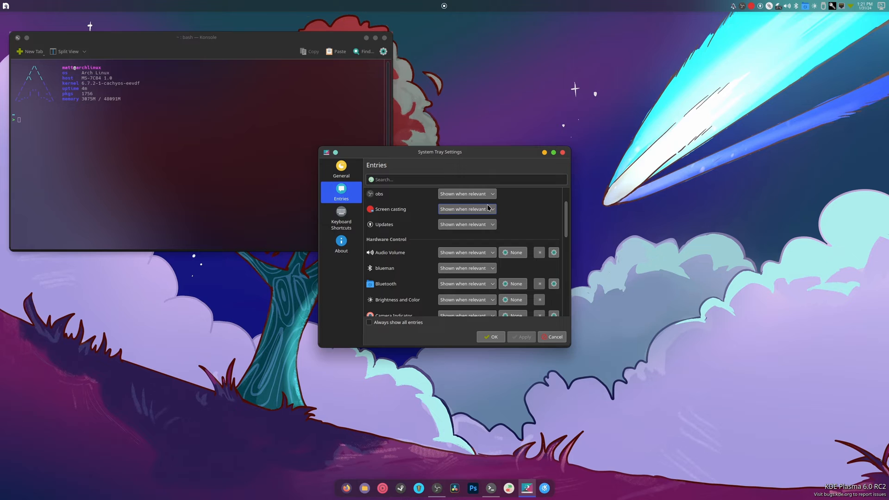
left_click(466, 209)
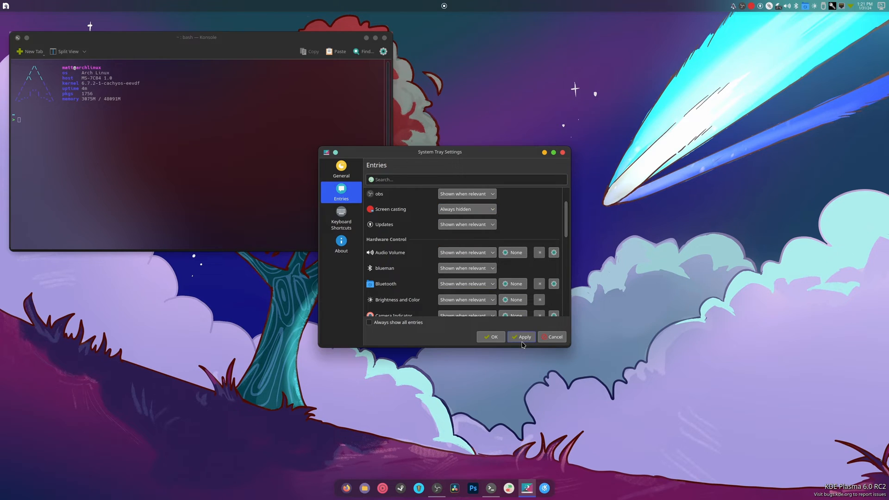
left_click(466, 224)
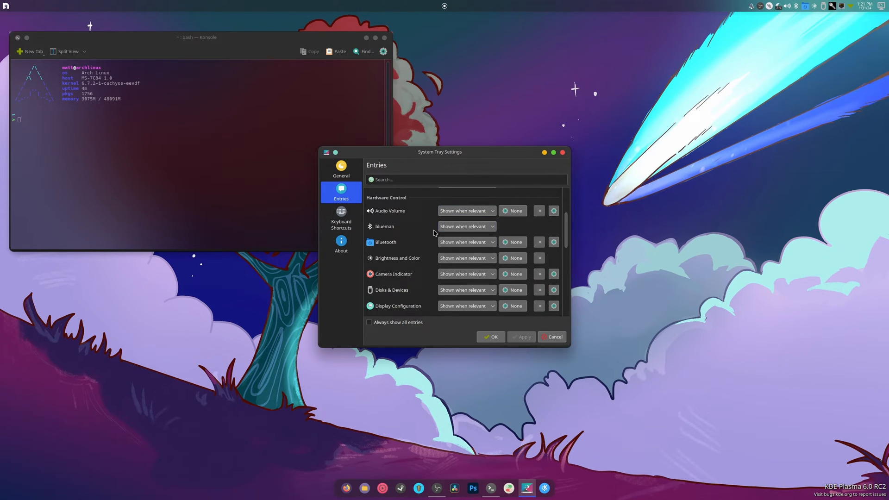
scroll("down", 3)
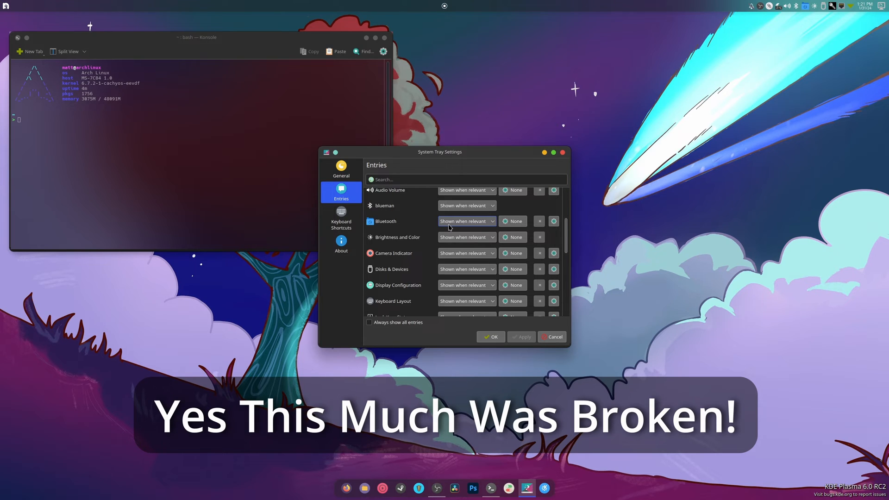
mouse_move(449, 228)
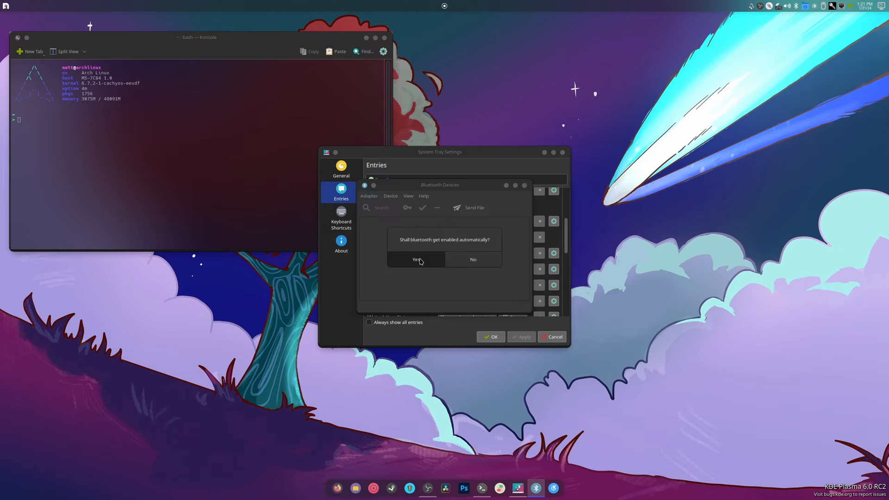
left_click(416, 259)
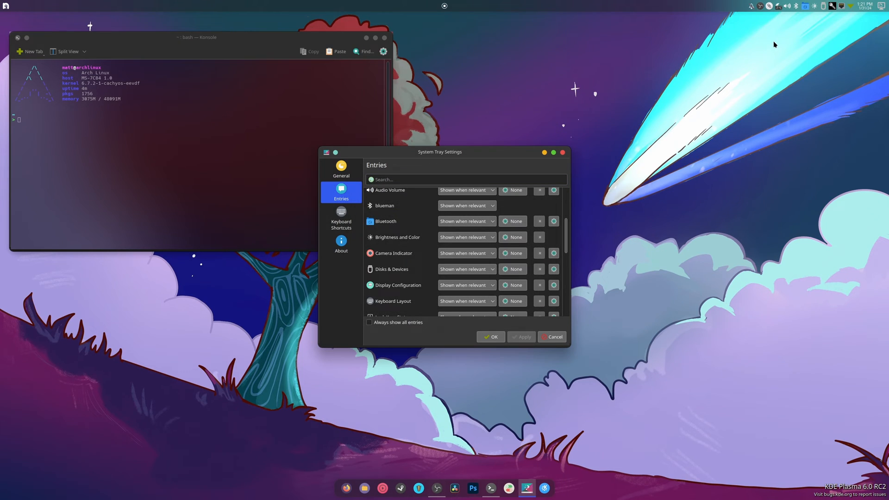
mouse_move(795, 6)
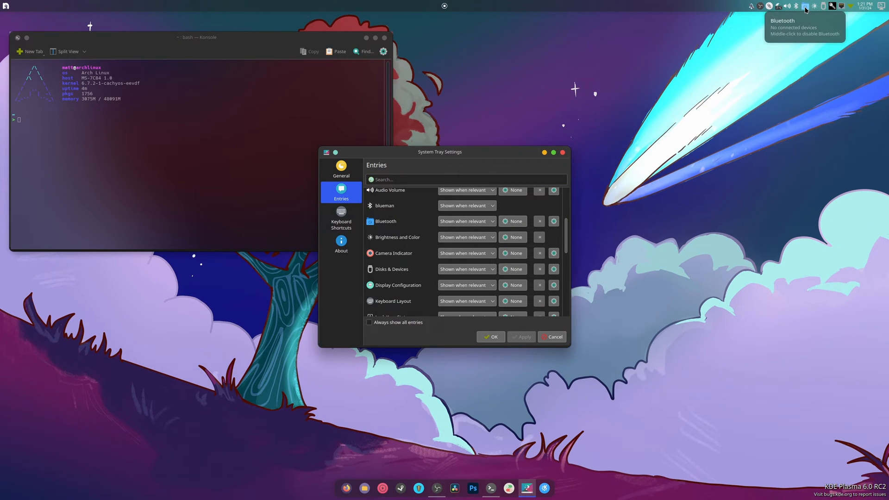
left_click(467, 221)
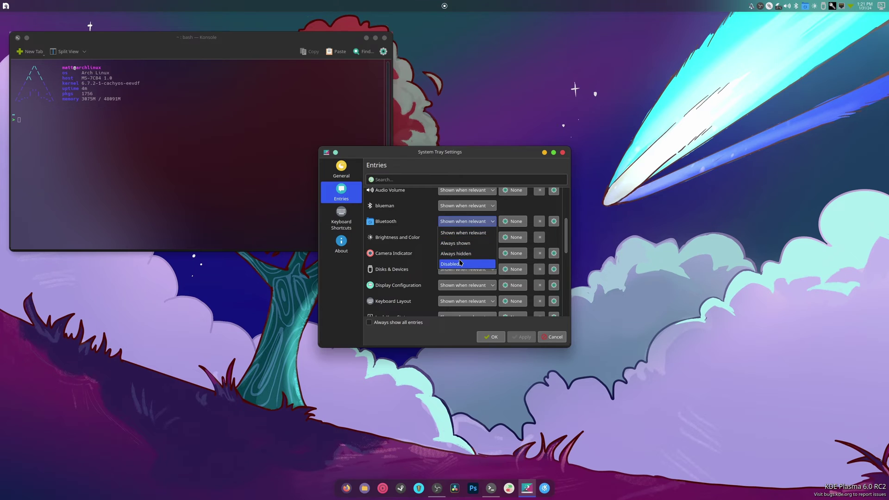
left_click(460, 263)
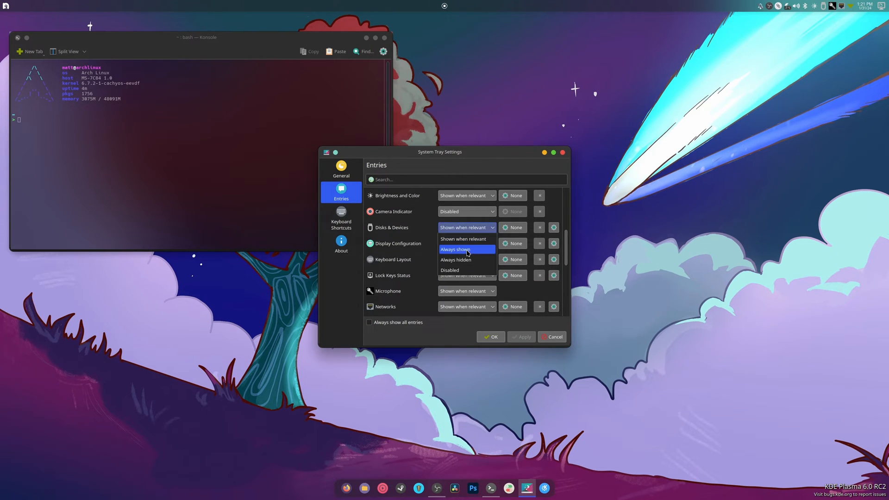
left_click(450, 270)
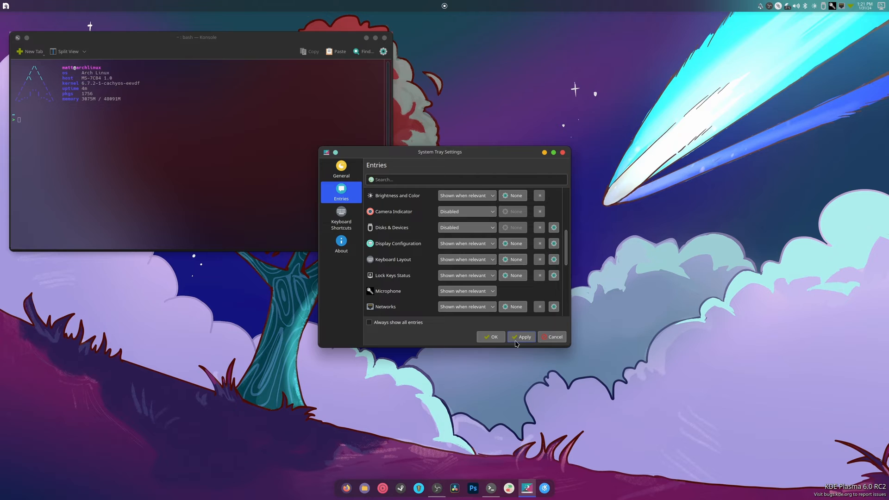
left_click(524, 336)
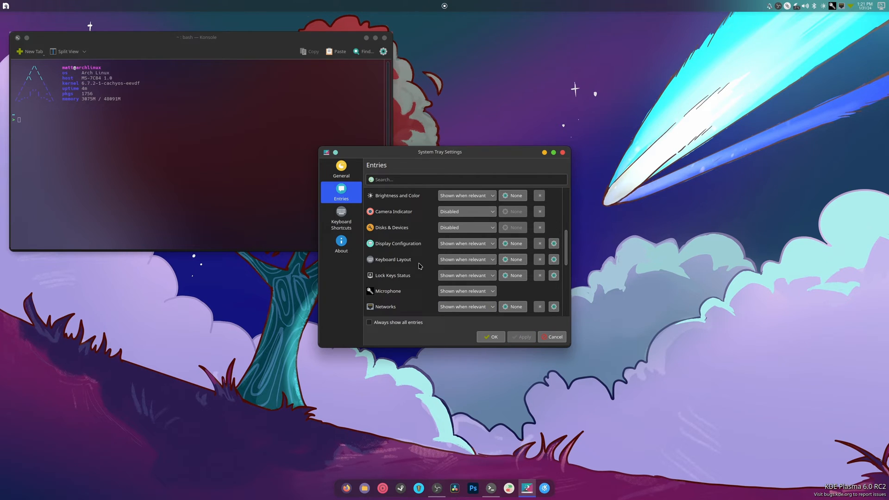
mouse_move(823, 15)
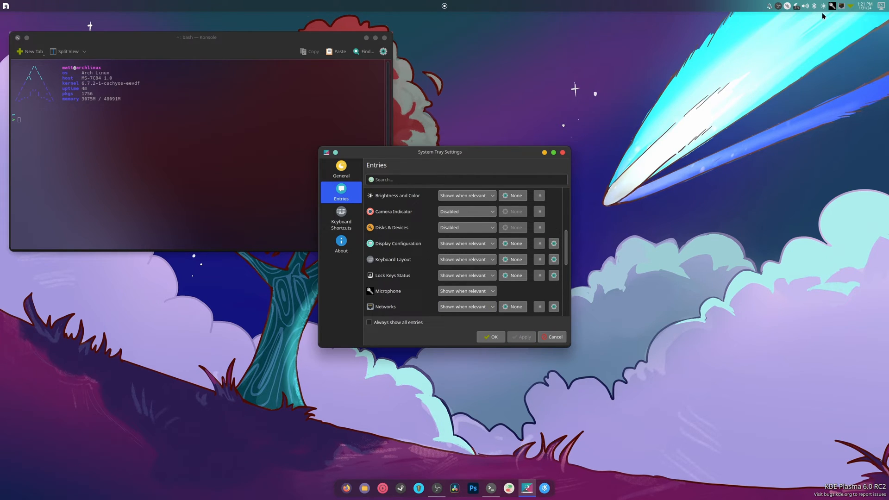
mouse_move(832, 7)
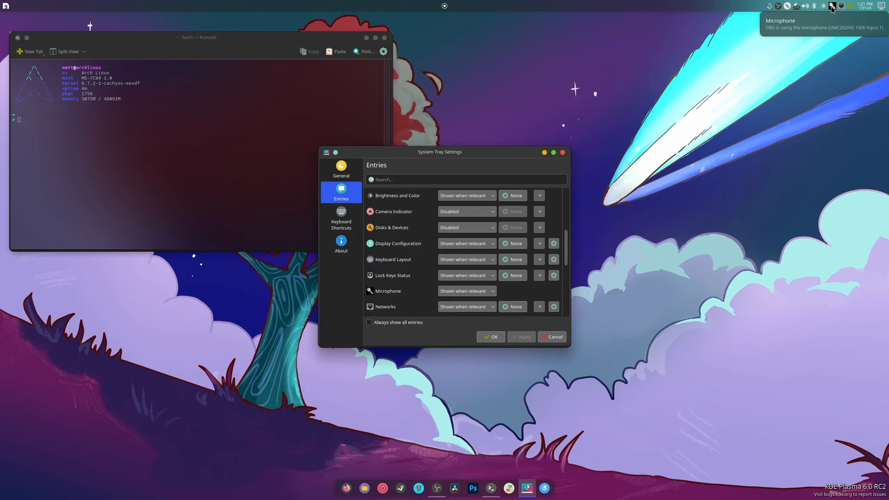
Hide the Microphone entry, leave Printers unchanged, disable Notifications, apply and confirm with OK.
left_click(466, 291)
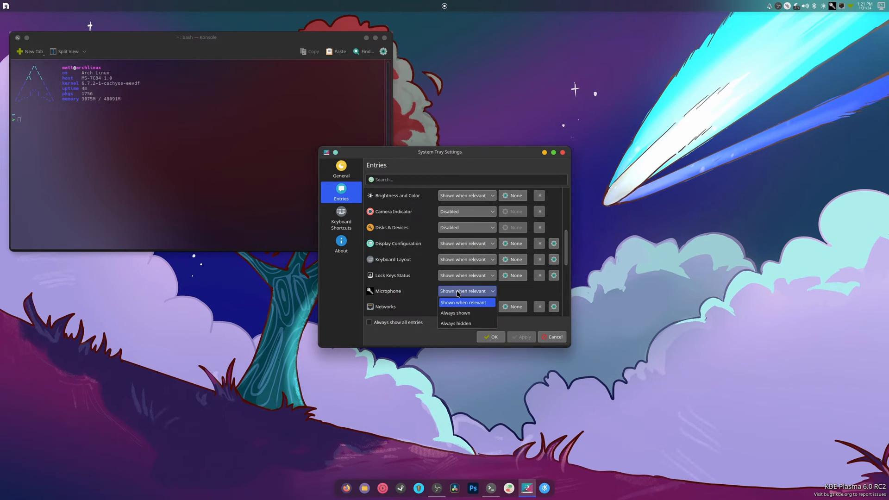
left_click(456, 323)
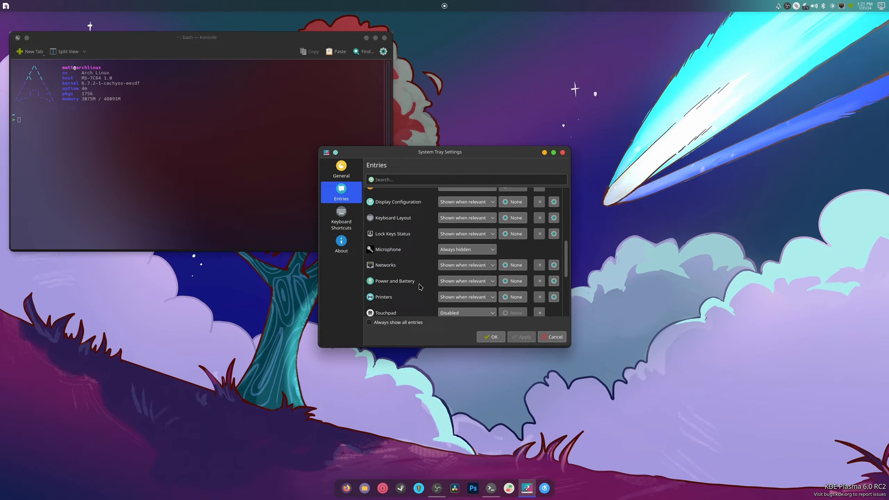
scroll("down", 3)
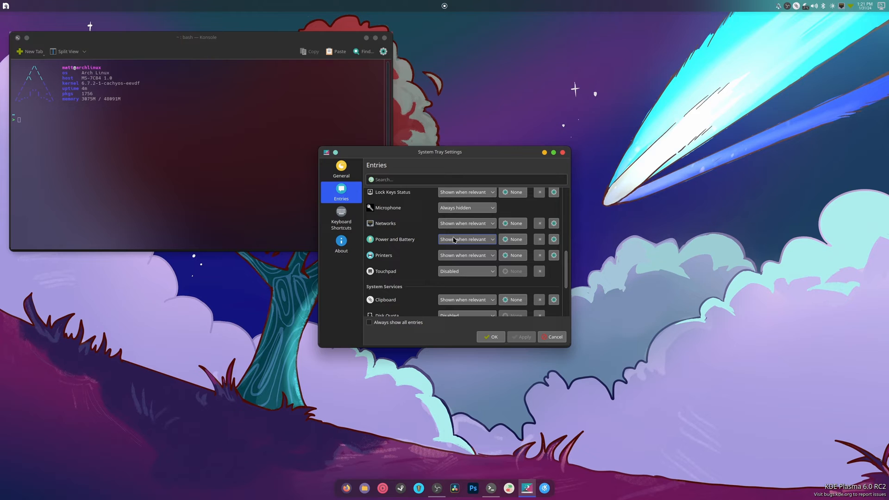
left_click(467, 255)
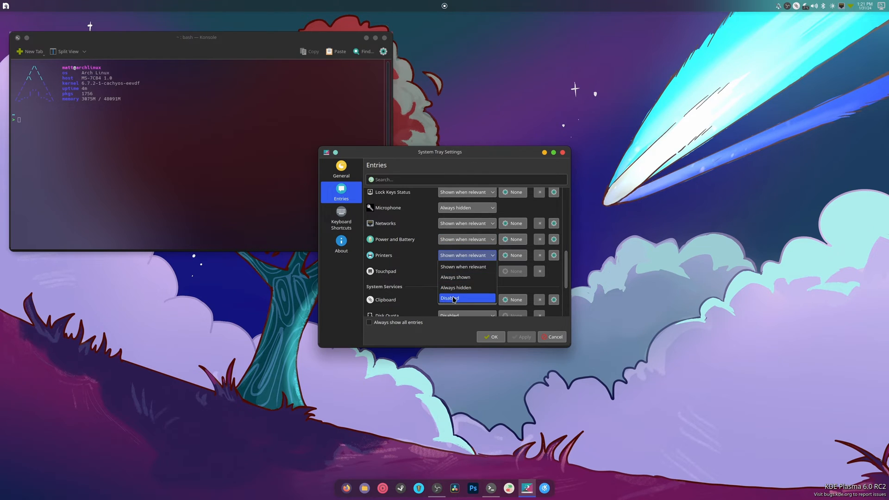
left_click(450, 298)
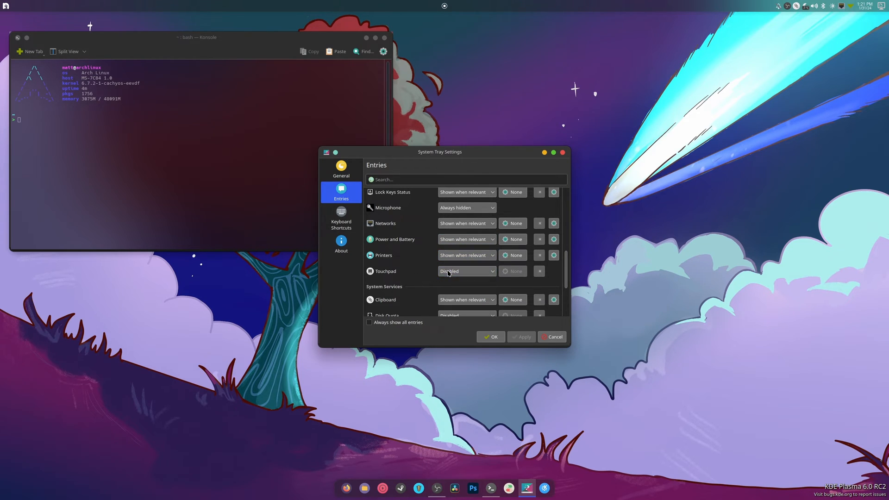
scroll("down", 3)
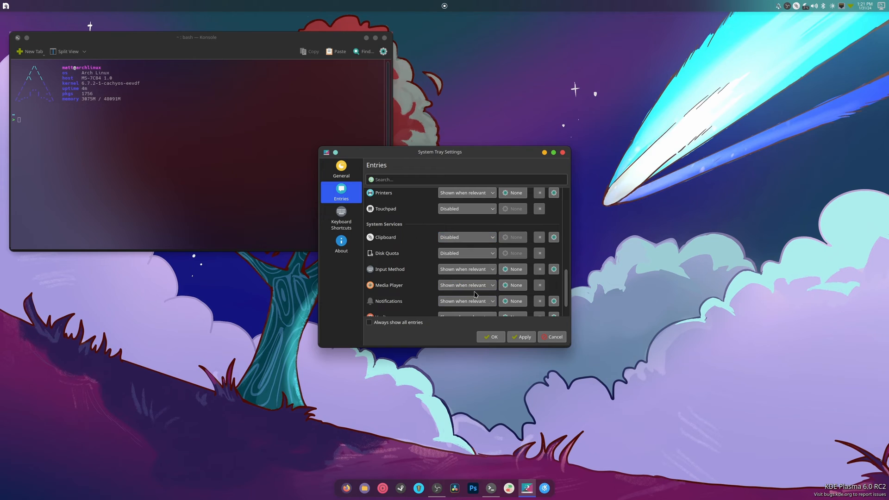
scroll("down", 3)
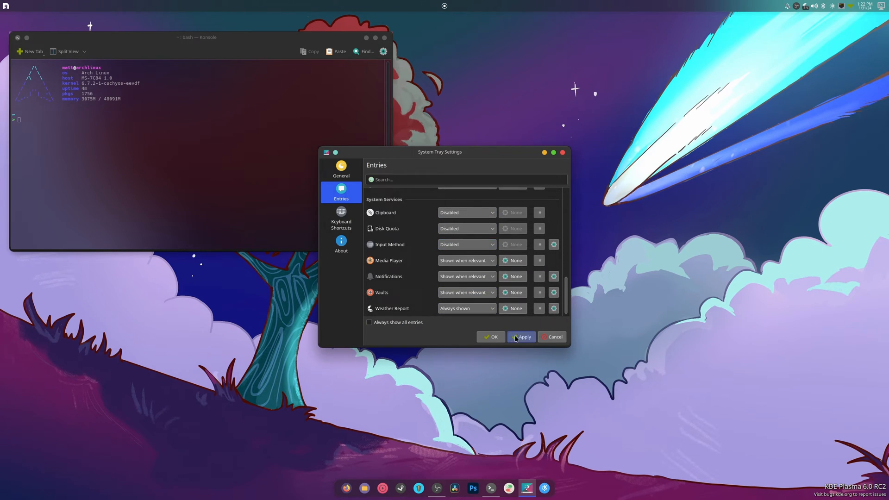
left_click(467, 276)
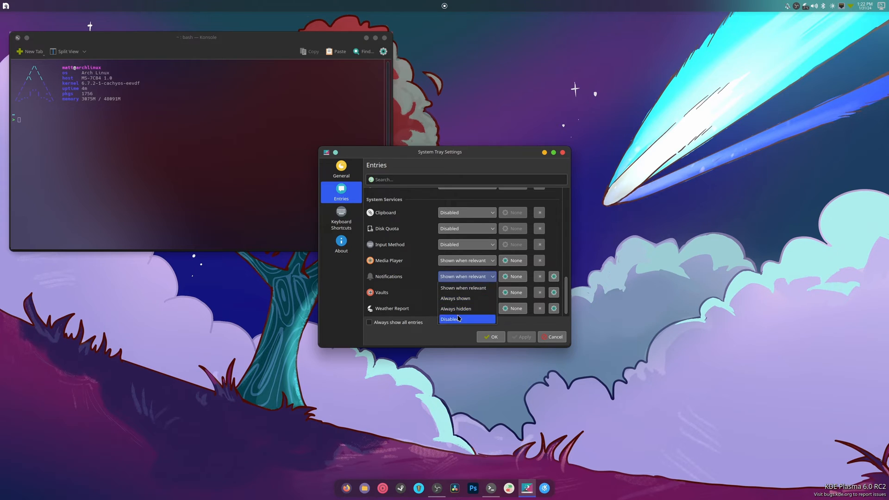
left_click(450, 319)
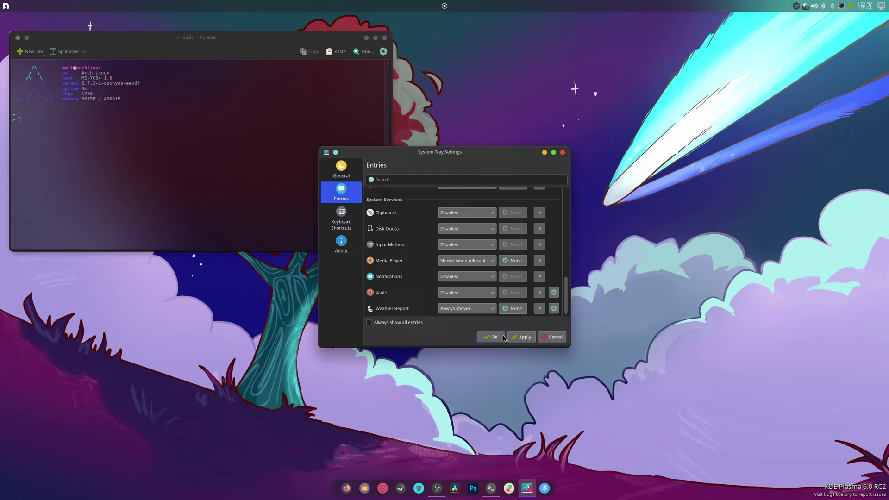
left_click(490, 336)
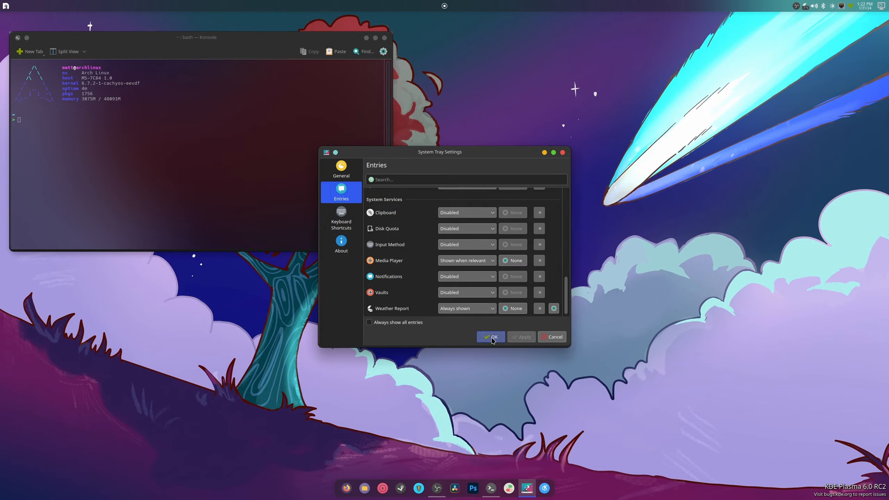
left_click(491, 337)
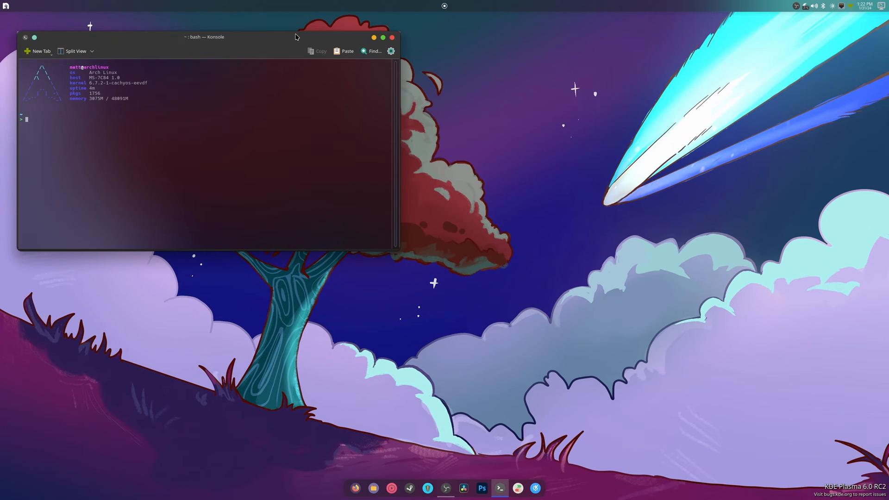
mouse_move(565, 380)
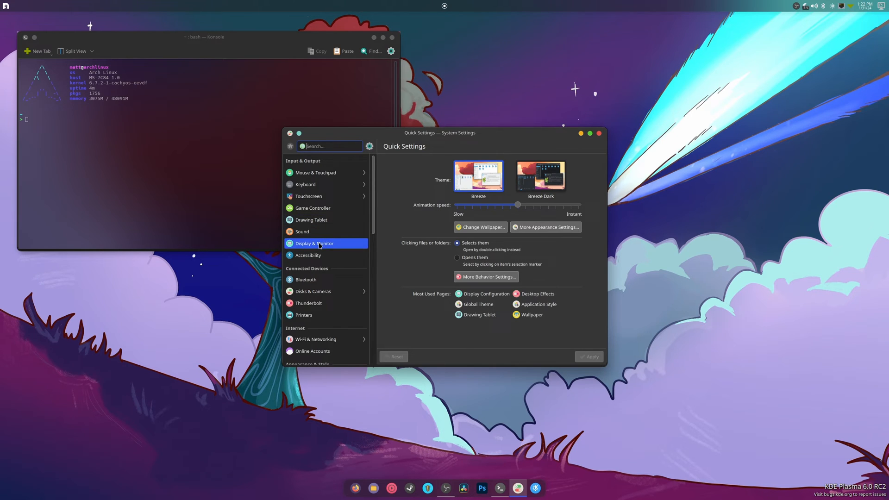
On Display & Monitor, keep Replica of at None and allow screen tearing in fullscreen windows.
left_click(314, 244)
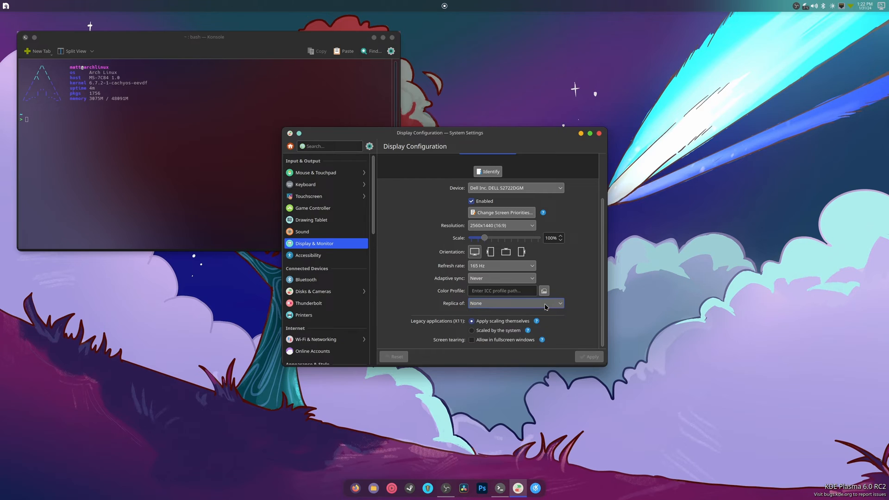
left_click(514, 303)
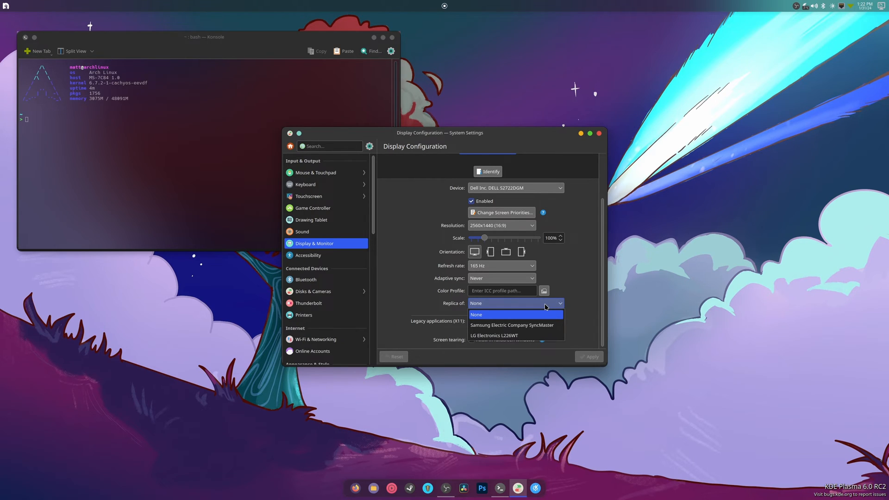
left_click(476, 314)
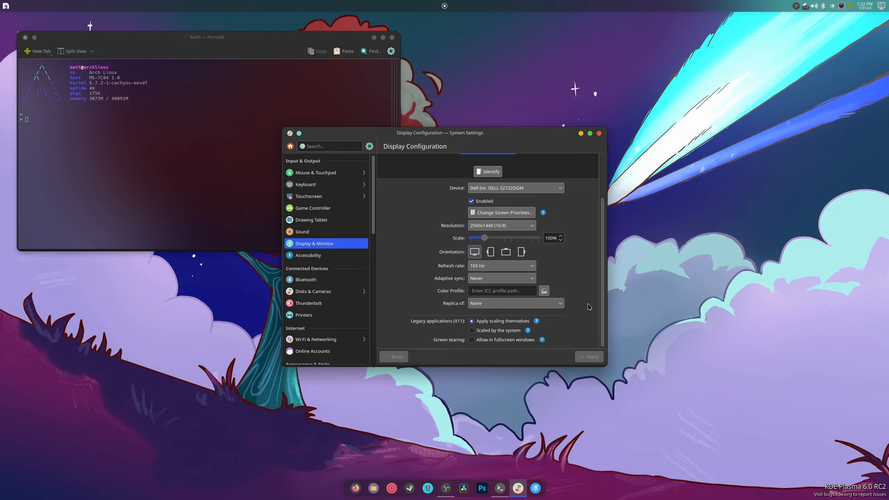
mouse_move(589, 302)
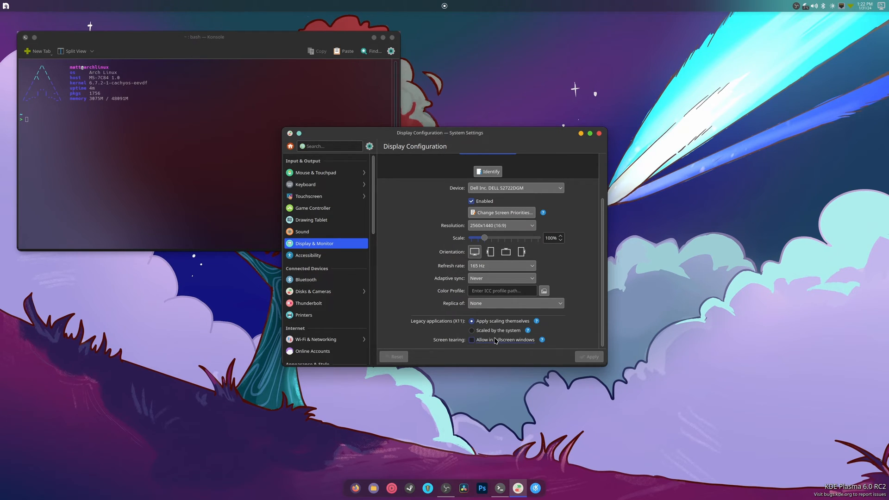
left_click(471, 340)
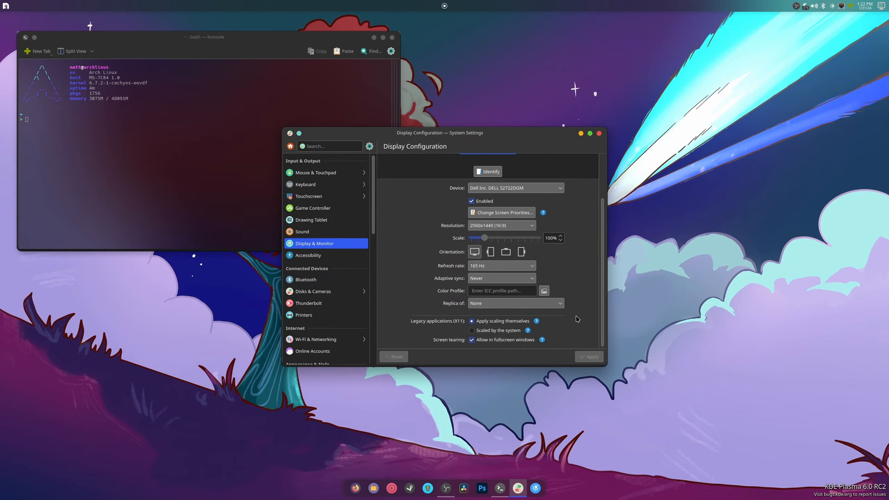
mouse_move(576, 322)
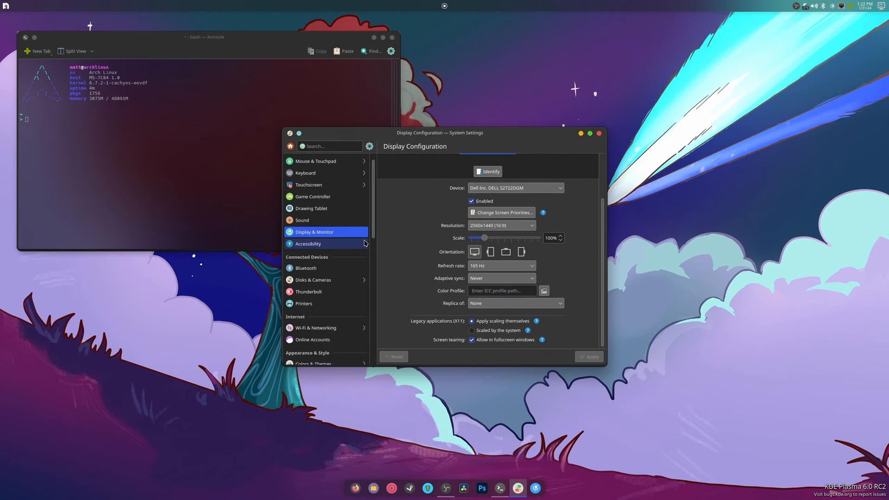
scroll("down", 3)
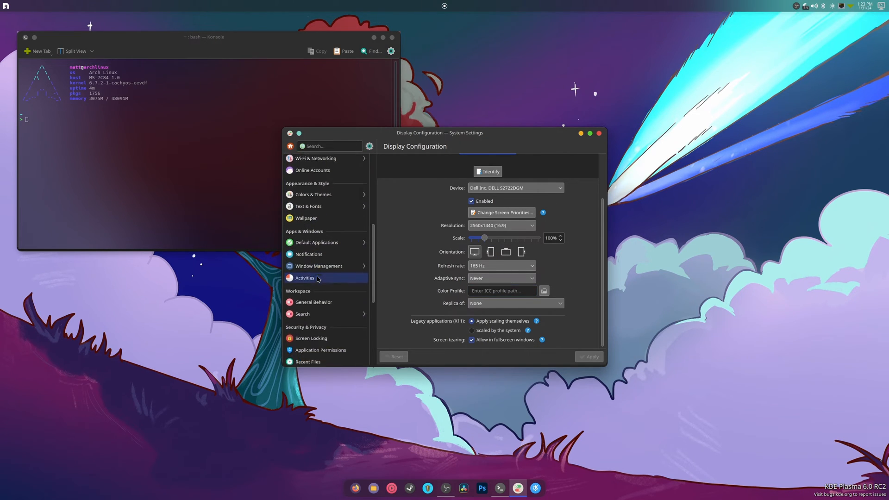
scroll("down", 3)
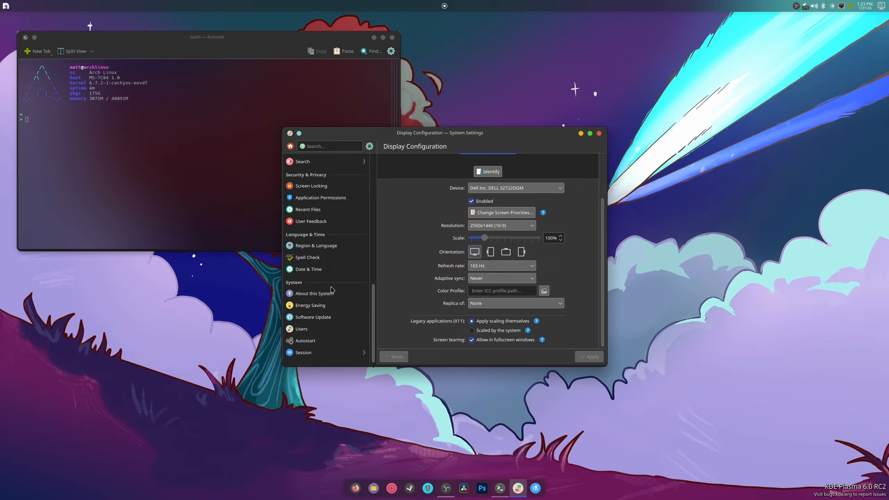
mouse_move(367, 375)
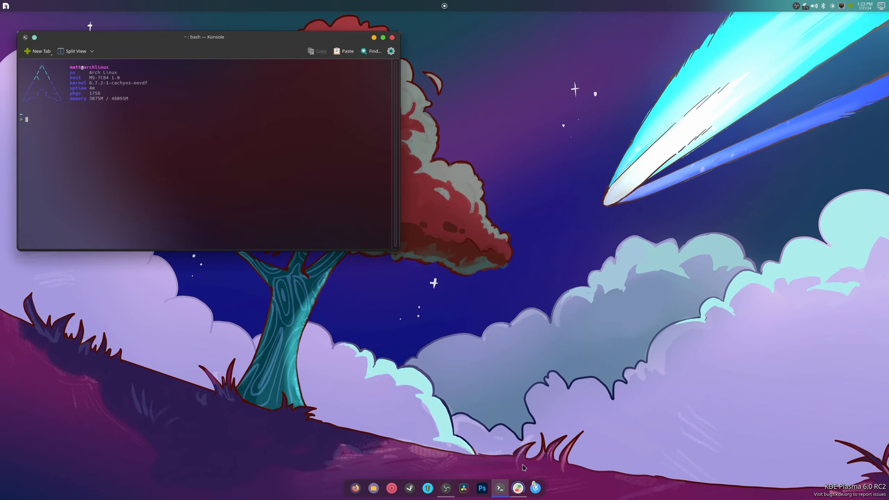
Relaunch System Settings on the Quick Settings overview and nudge the window lower.
left_click(532, 488)
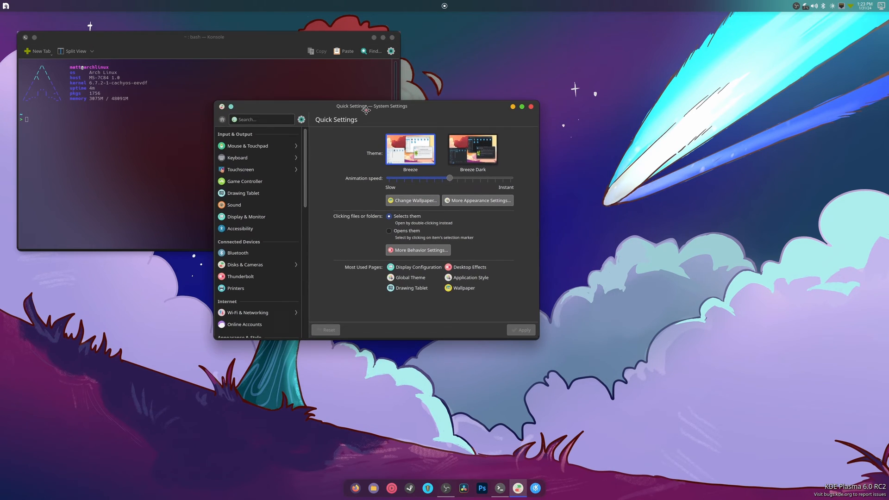
mouse_move(367, 113)
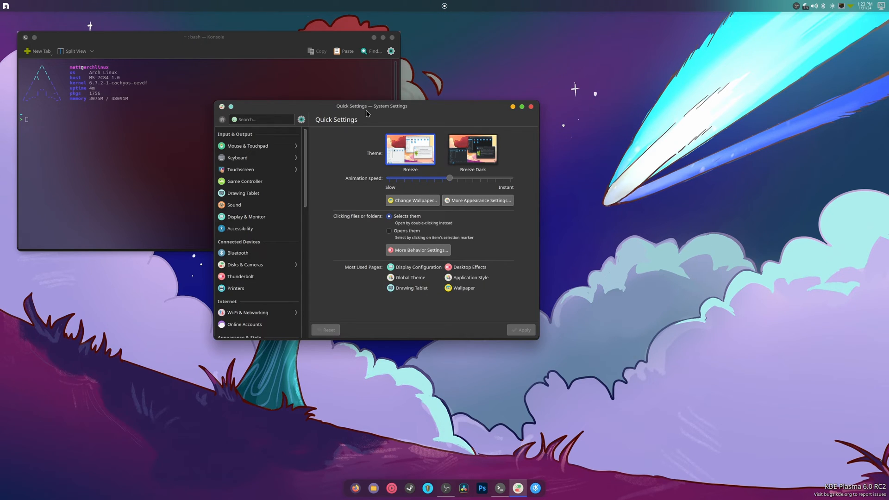
mouse_move(375, 112)
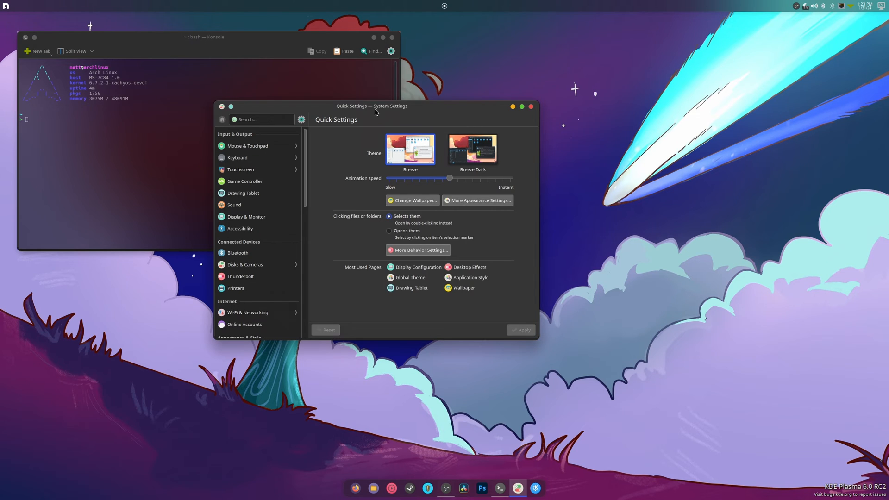
left_click_drag(374, 106, 377, 122)
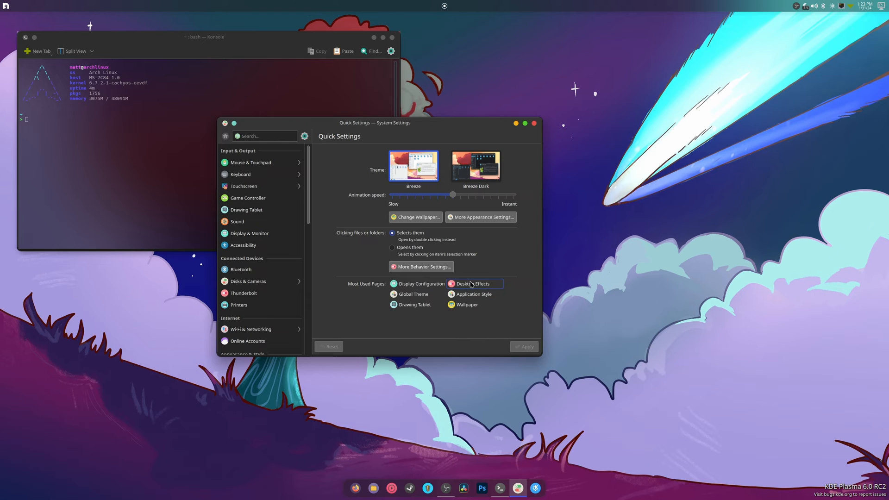
Go to Desktop Effects from Most Used Pages and scroll through the Appearance effects.
left_click(472, 284)
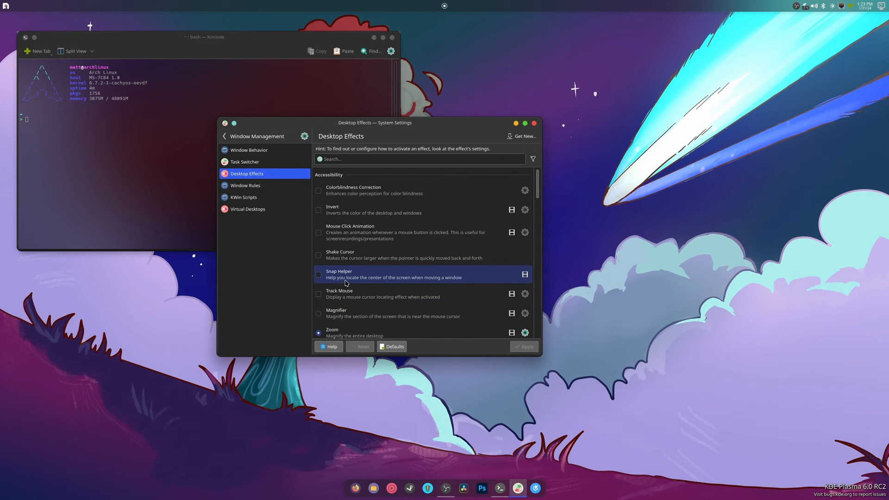
scroll("down", 3)
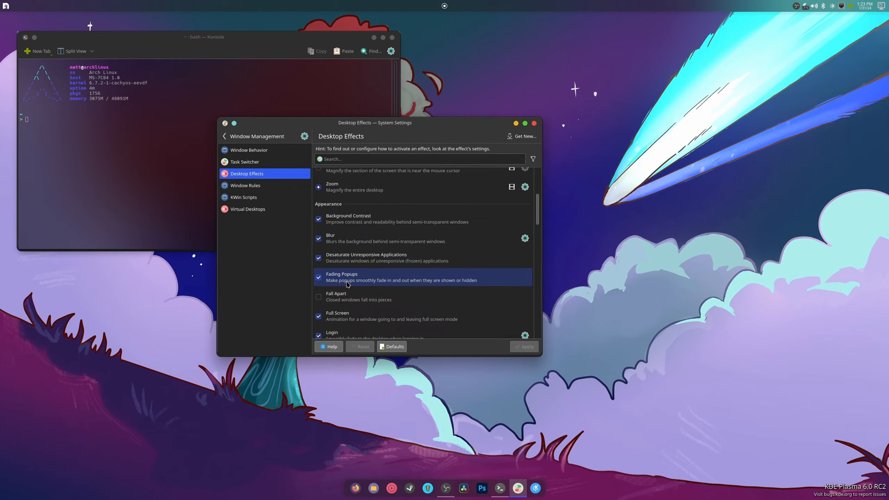
scroll("down", 3)
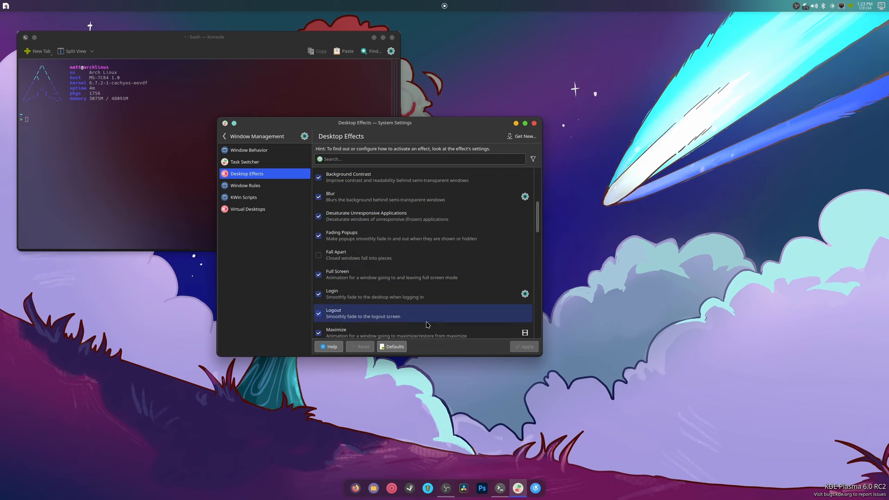
scroll("down", 3)
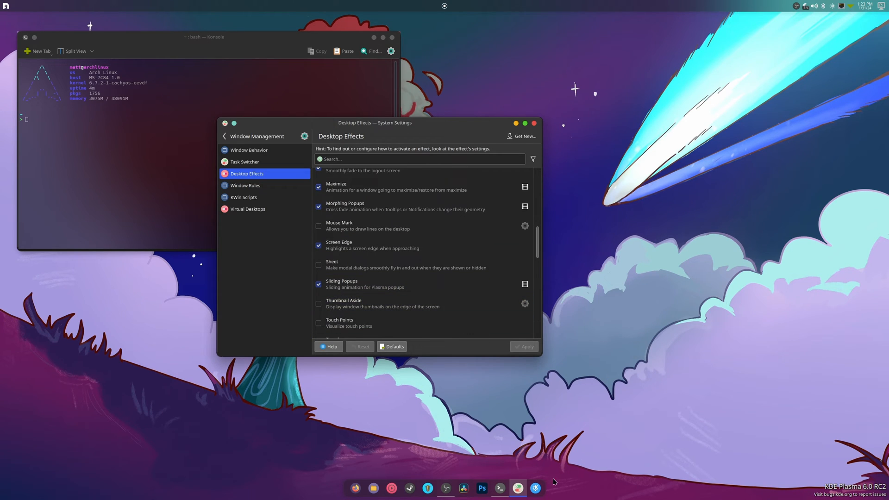
mouse_move(342, 397)
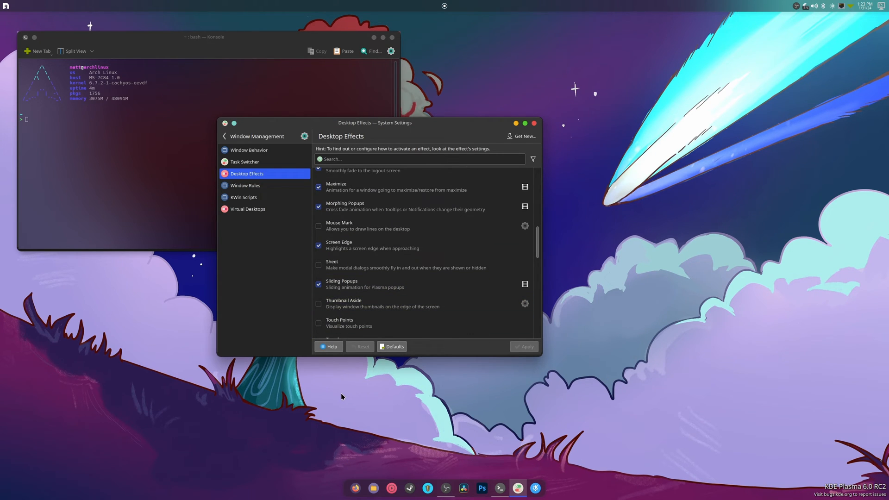
mouse_move(409, 154)
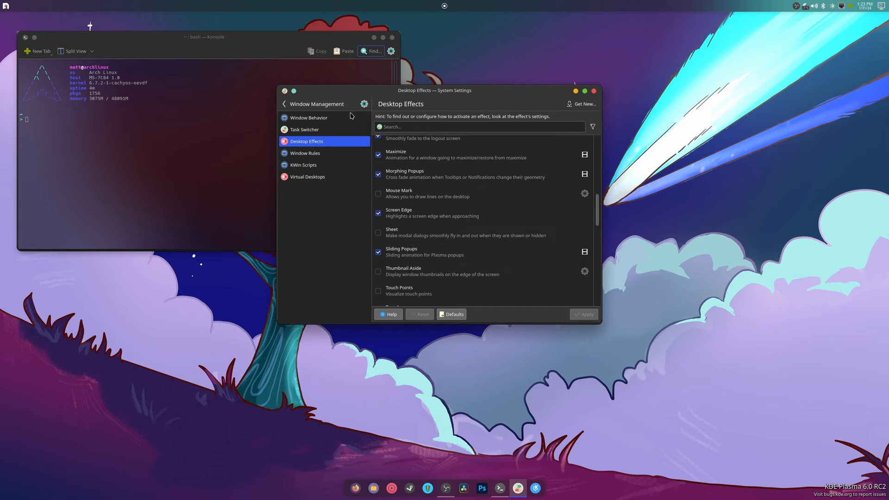
Switch to the Window Behavior page from the sidebar.
left_click(309, 117)
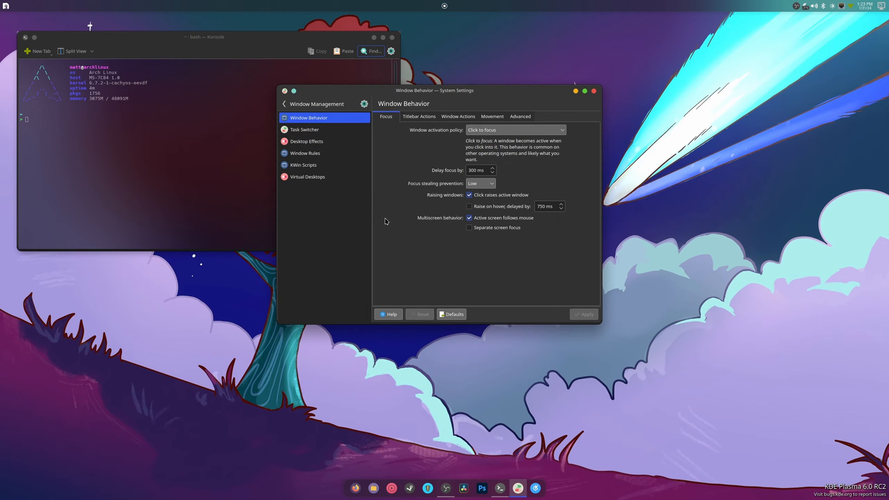
mouse_move(572, 55)
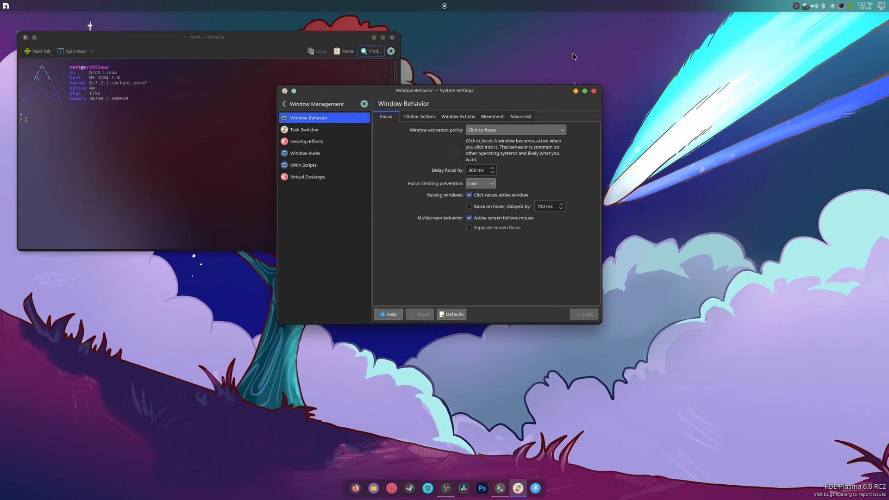
mouse_move(621, 429)
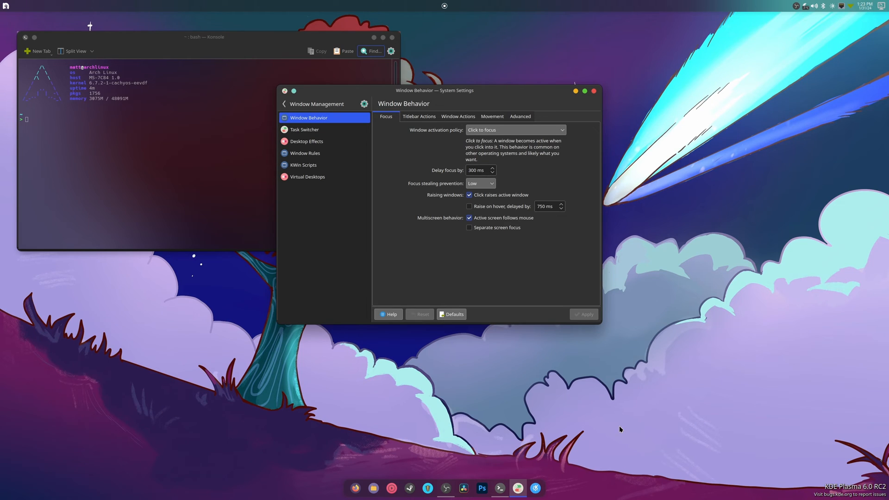
mouse_move(440, 128)
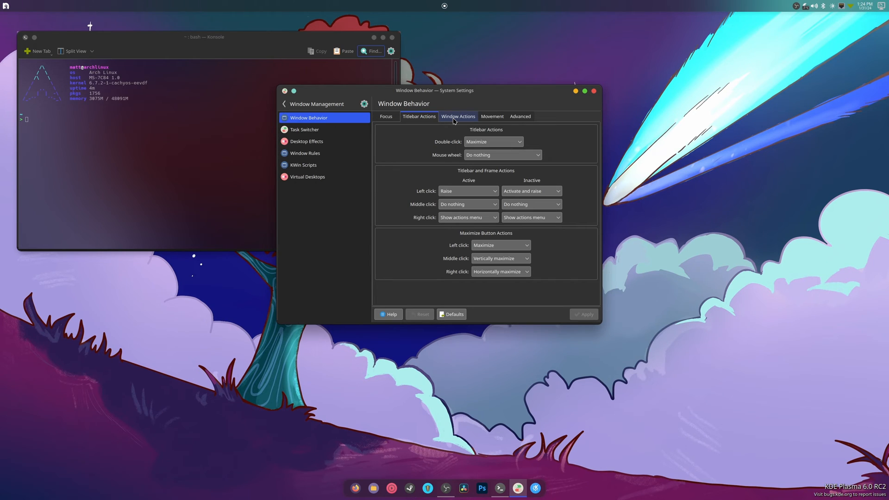
Review Window Actions and keep Meta as the modifier key for inner-window mouse actions.
left_click(458, 116)
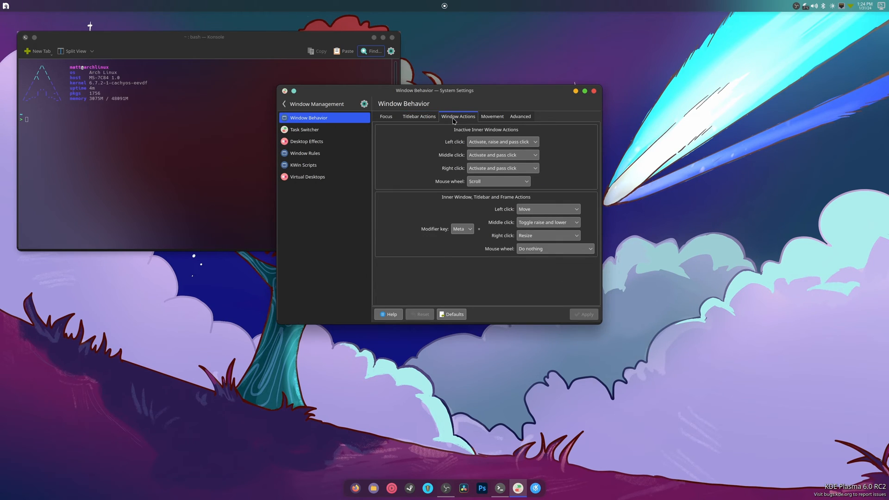
left_click(462, 229)
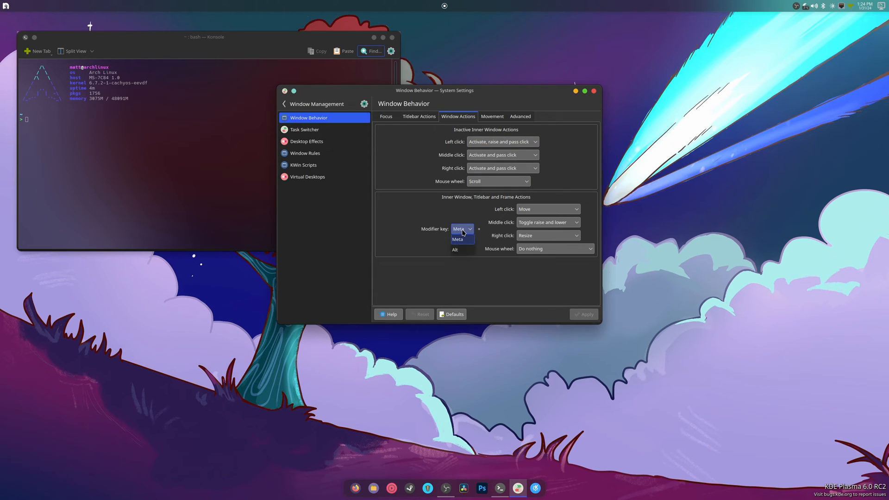
left_click(457, 239)
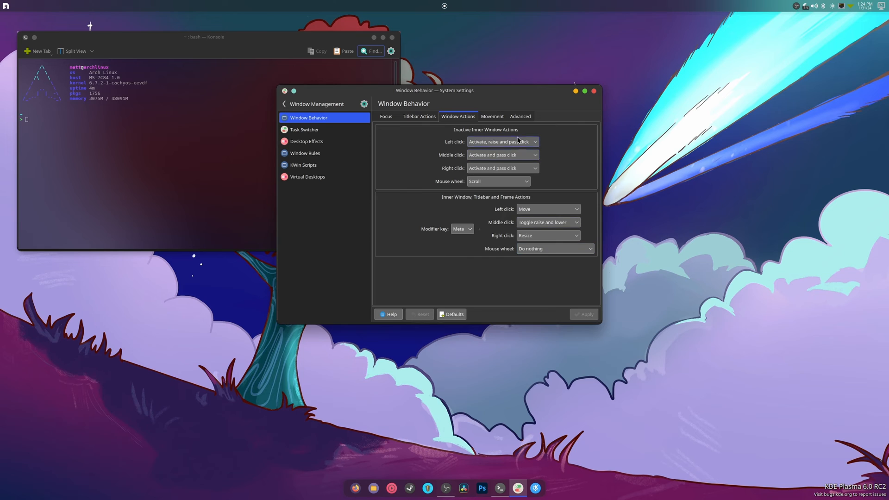
Check the snapping and Advanced tabs, leave titlebar-hover unshading off, and move to Window Rules.
left_click(492, 116)
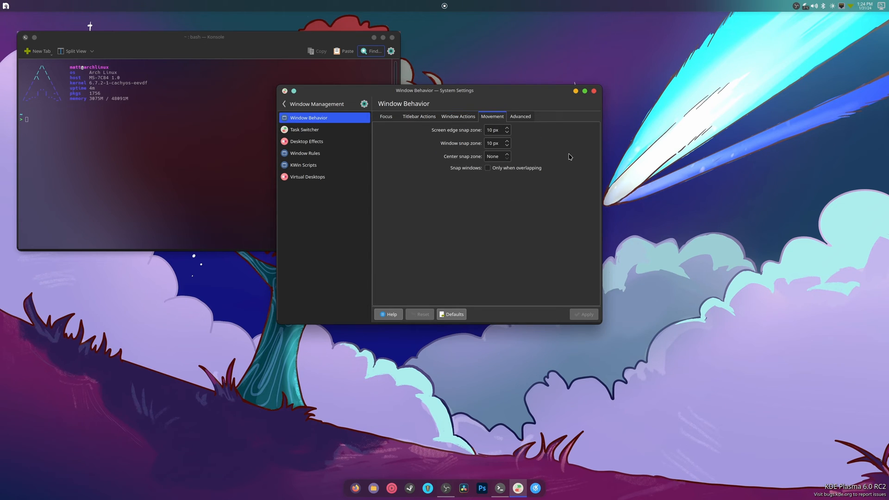
left_click(520, 116)
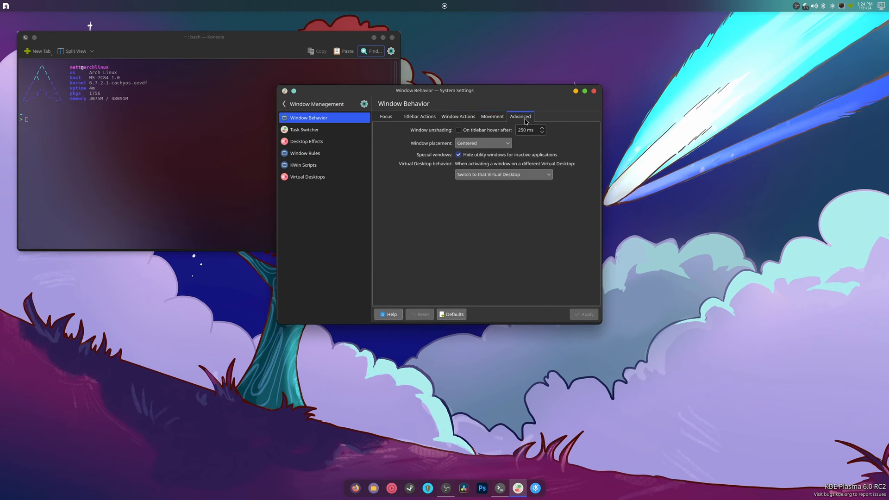
mouse_move(541, 224)
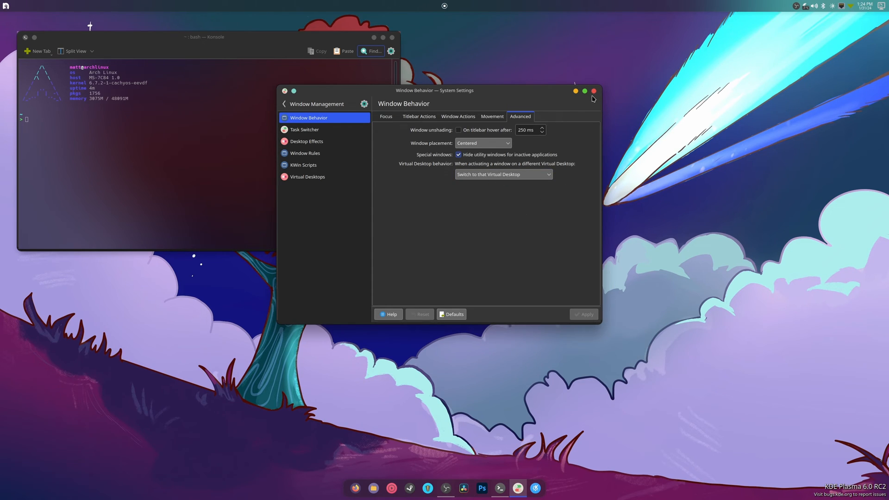
left_click(458, 130)
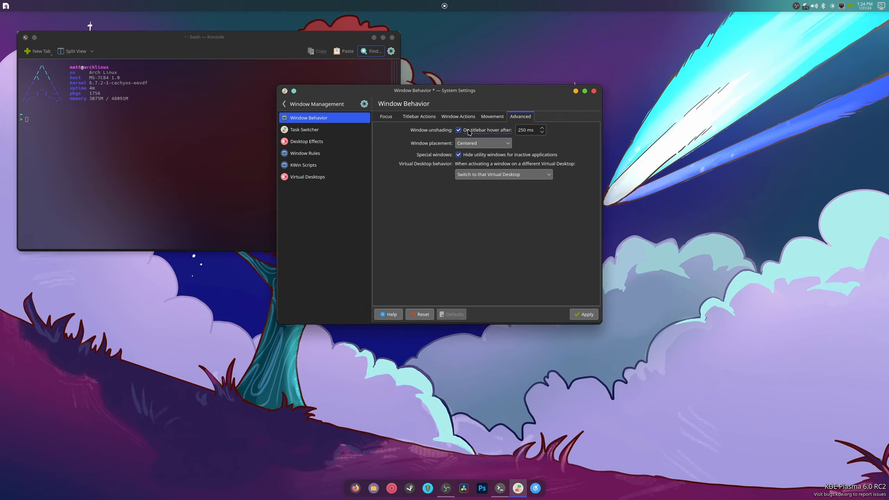
left_click(458, 129)
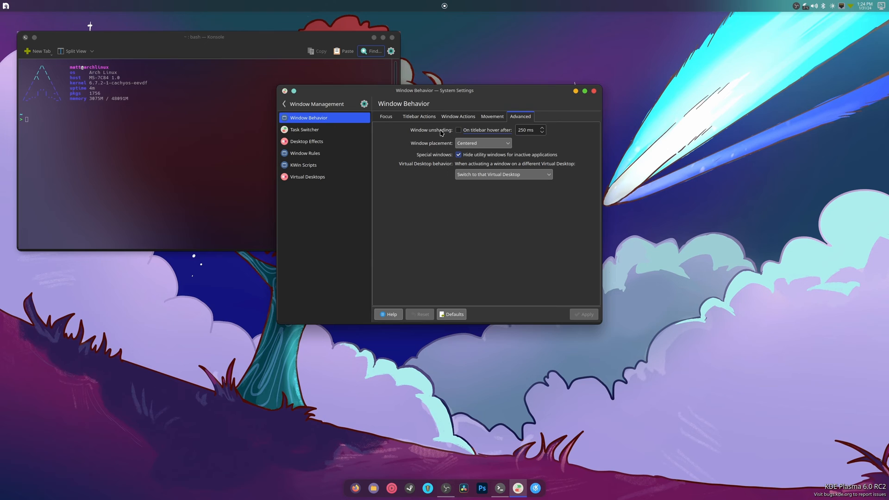
mouse_move(576, 112)
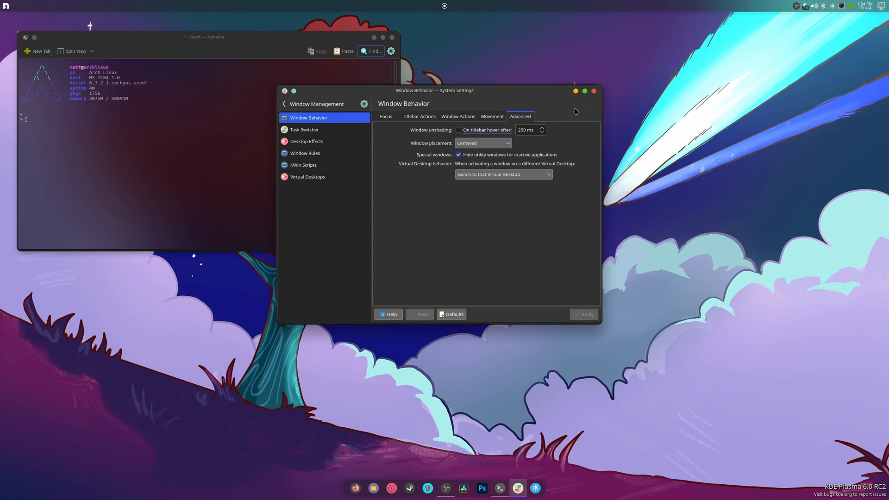
left_click(305, 153)
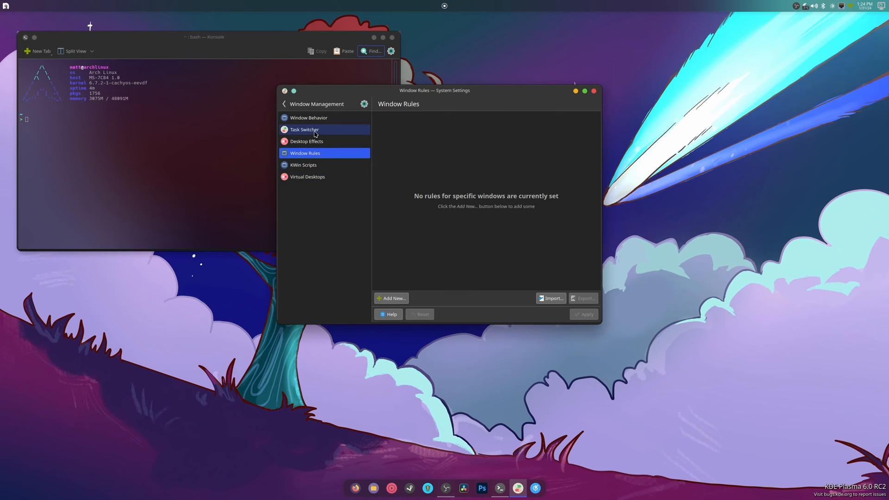
Show the Task Switcher page and preview the Compact switcher with Alt+Tab.
left_click(304, 129)
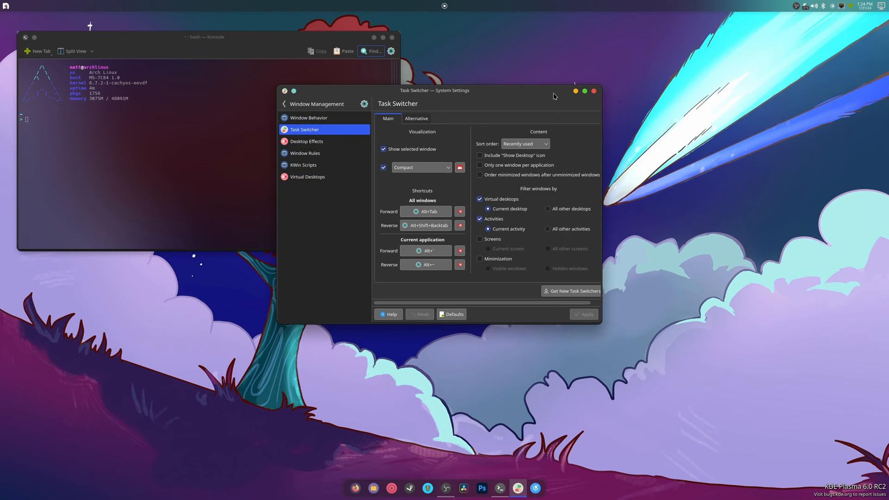
mouse_move(513, 101)
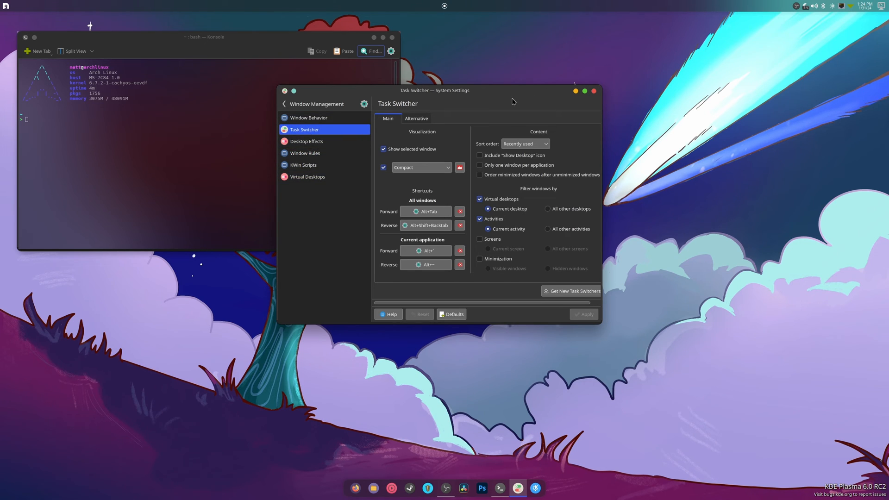
key("Alt+Tab")
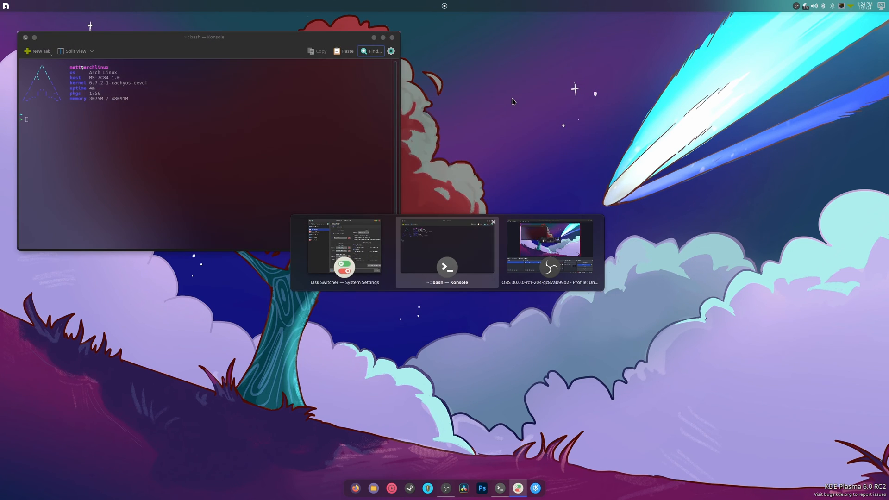
left_click(343, 251)
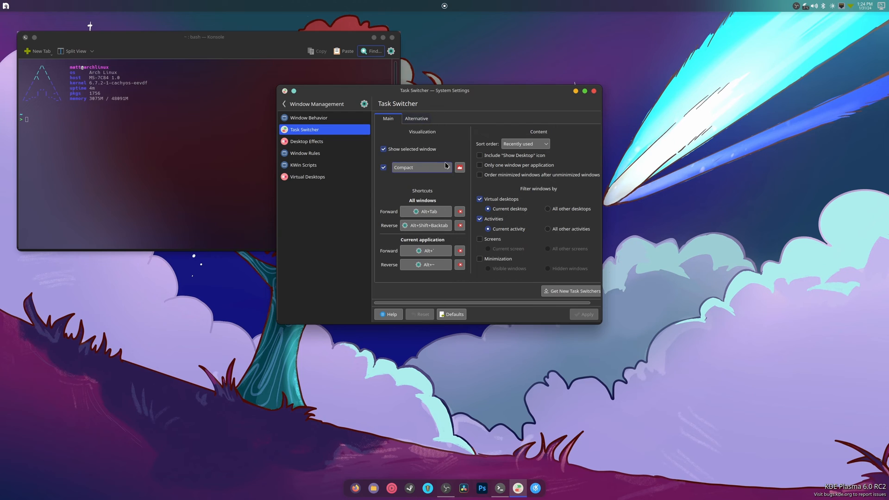
Try the Thumbnail Grid, Sidebar and Compact switcher visualizations in turn.
left_click(434, 168)
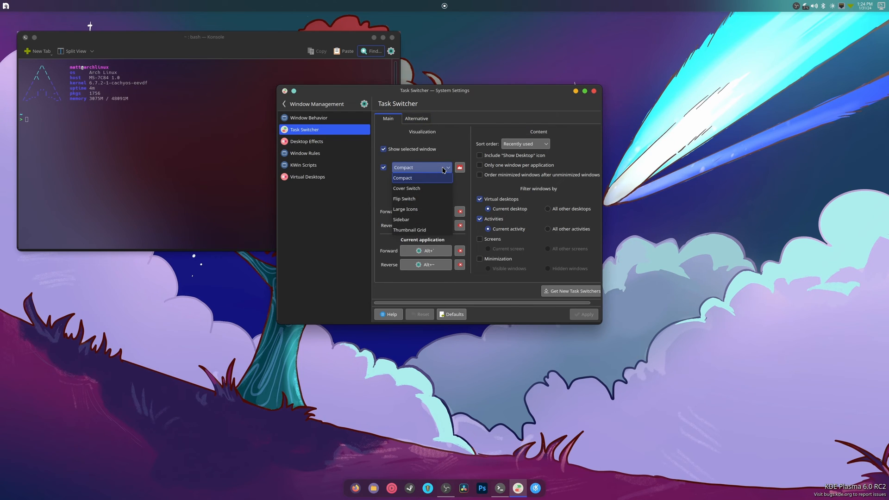
left_click(409, 230)
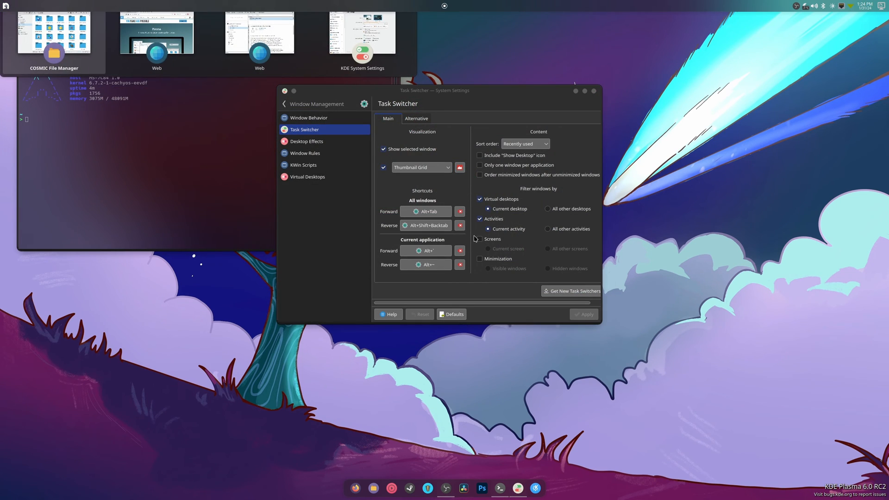
left_click(421, 167)
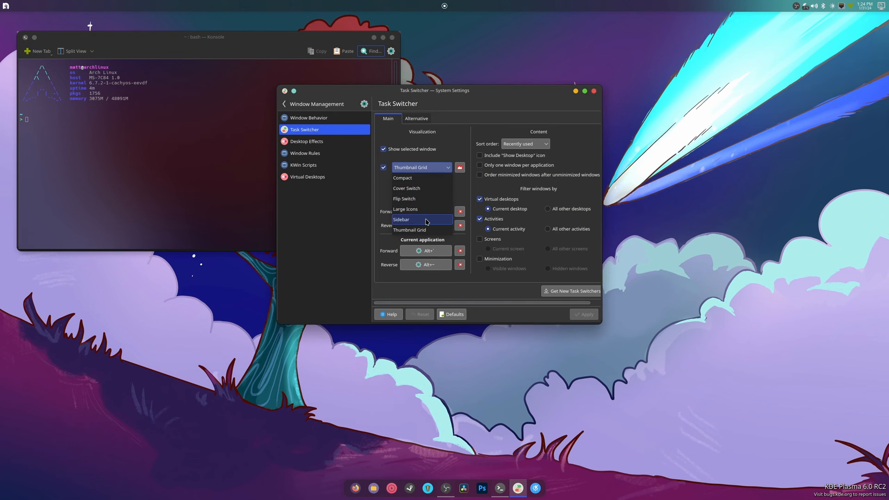
left_click(402, 220)
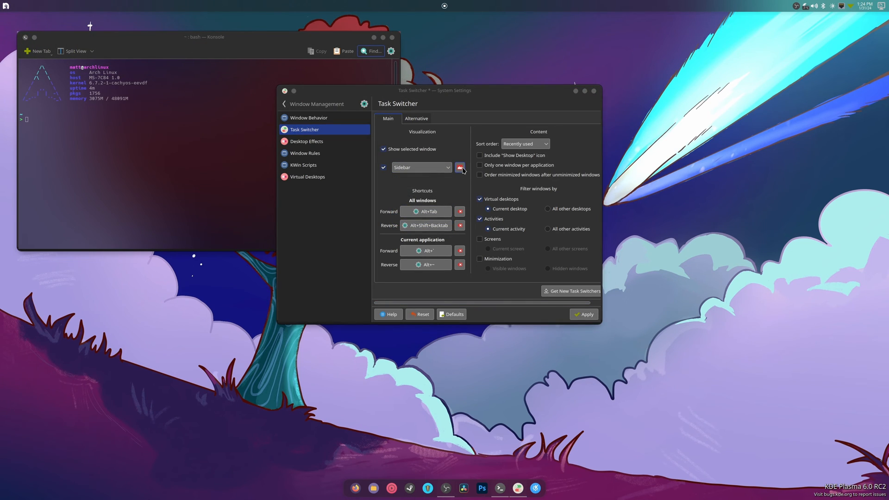
left_click(422, 167)
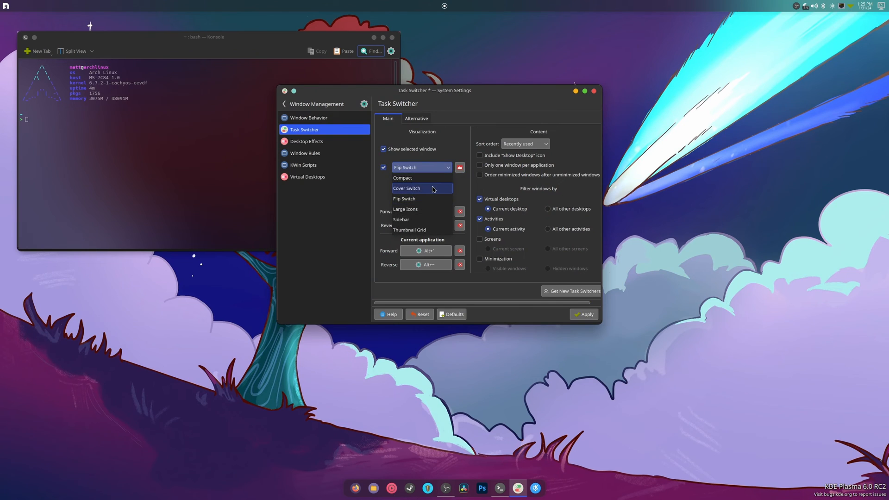
left_click(406, 188)
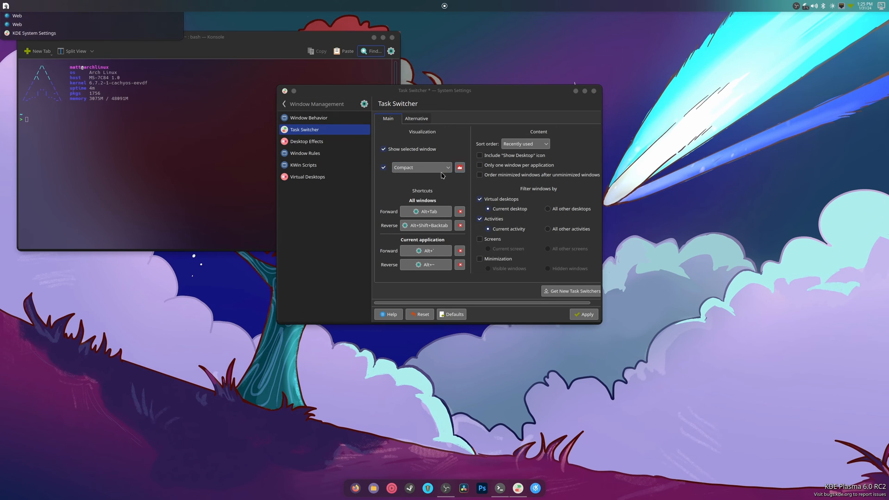
Choose Cover Switch as the visualization and apply it.
left_click(421, 167)
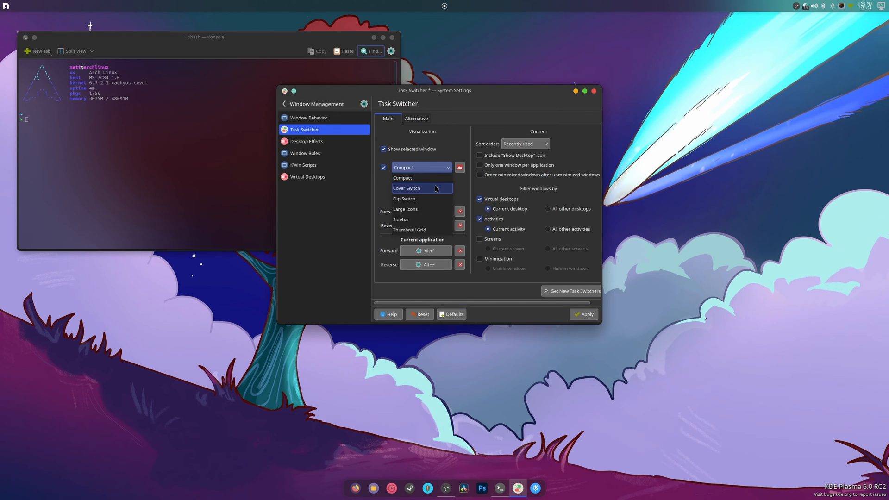
left_click(406, 188)
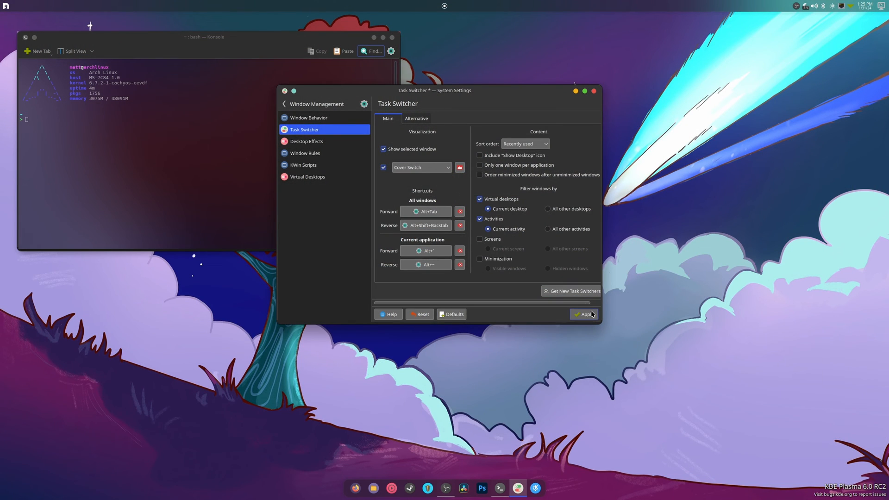
left_click(574, 291)
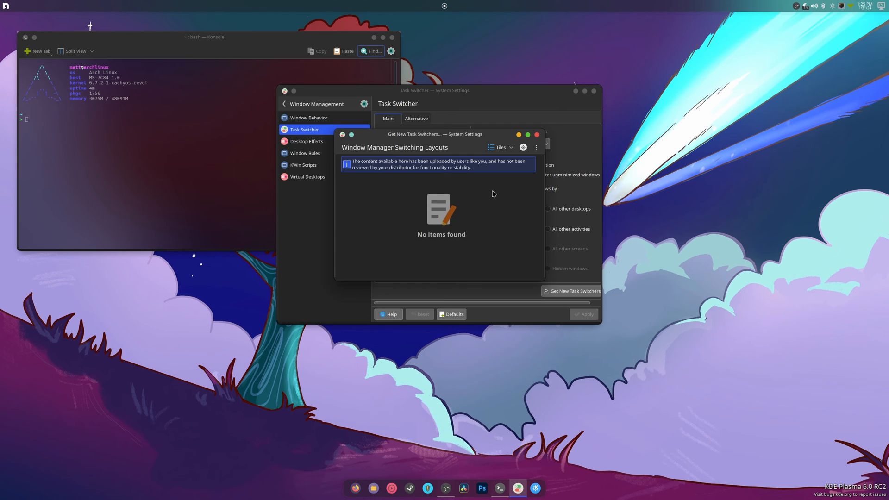
mouse_move(480, 164)
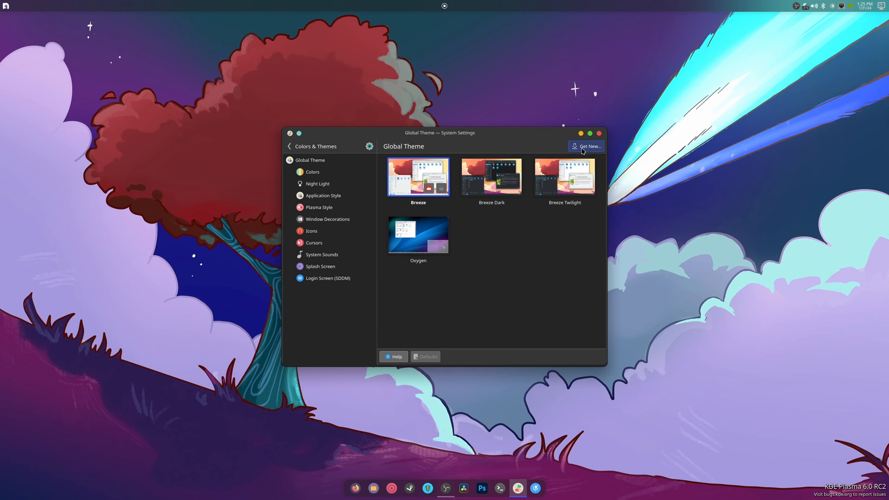
Close System Settings, leaving the empty Scarlet Tree desktop.
left_click(598, 133)
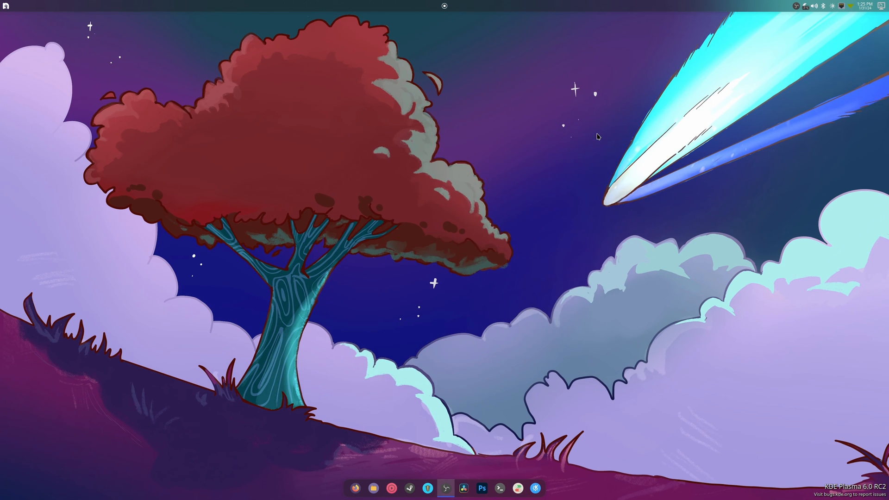
mouse_move(588, 145)
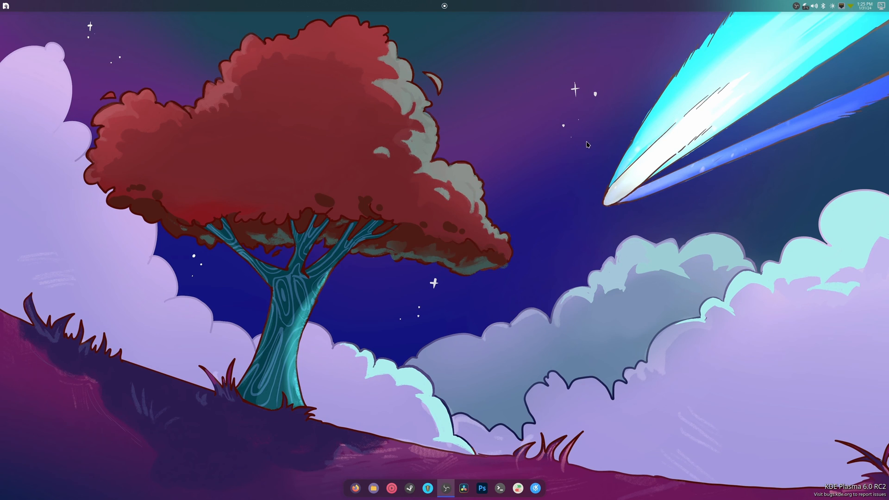
mouse_move(577, 151)
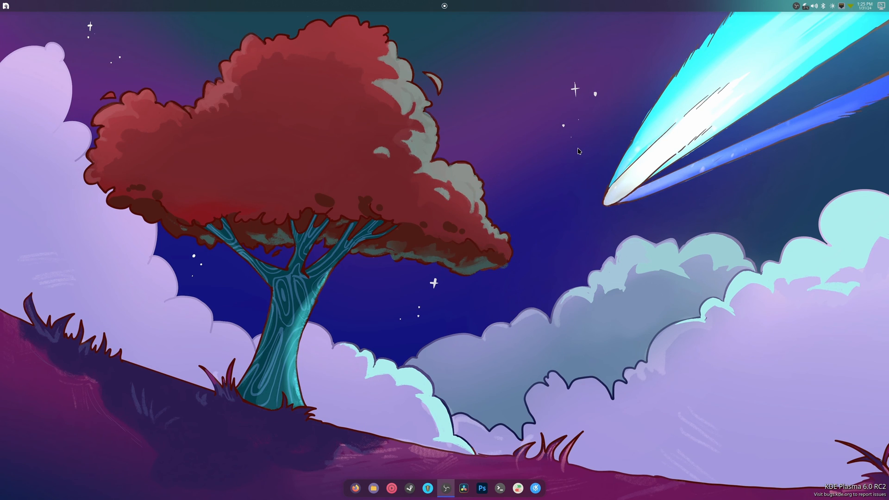
mouse_move(578, 152)
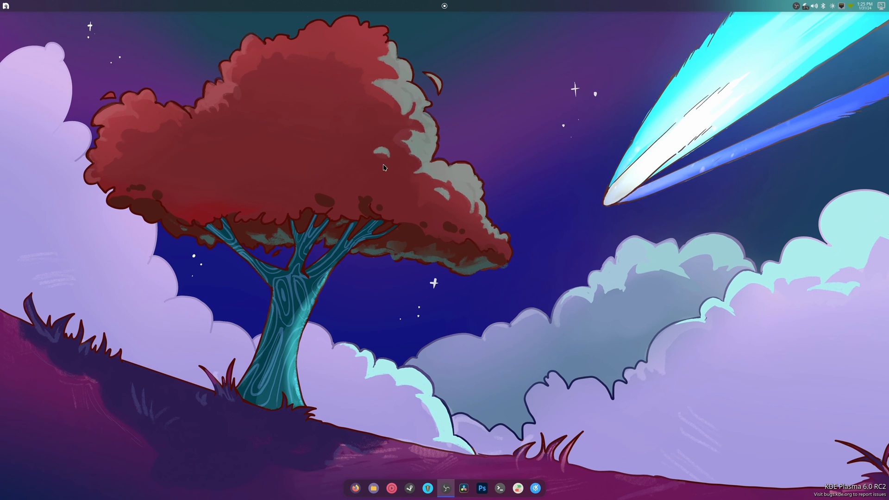
mouse_move(382, 171)
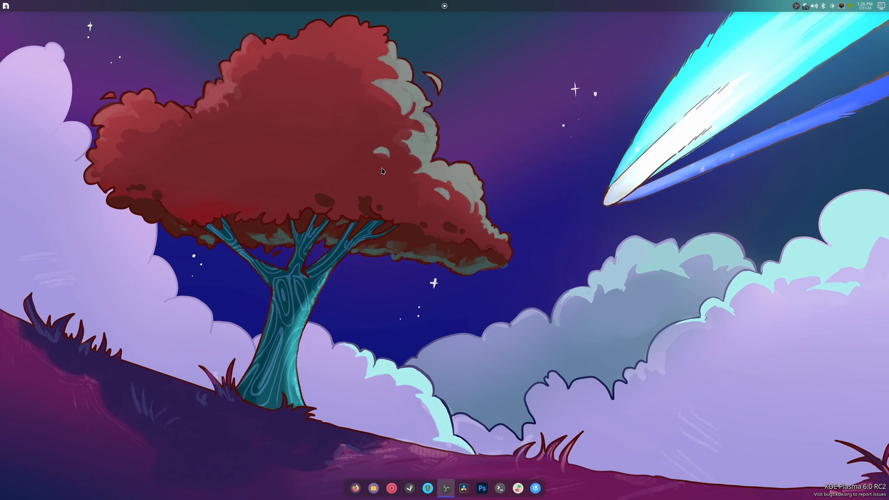
mouse_move(381, 492)
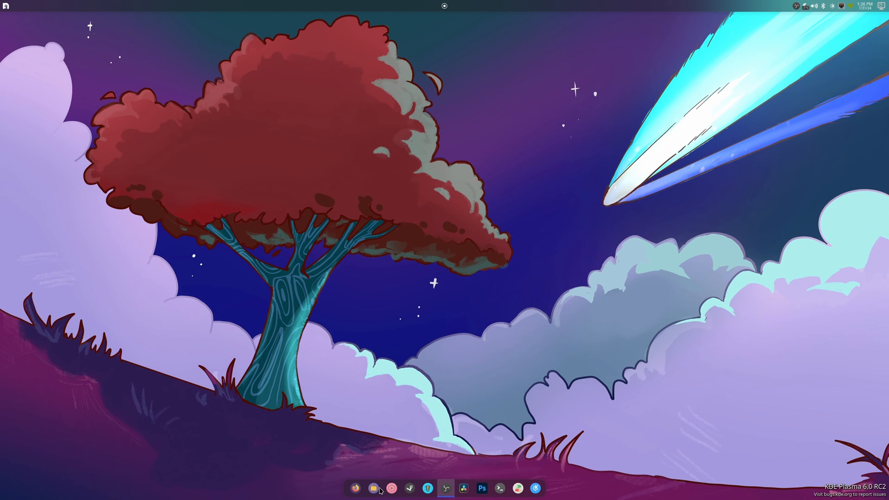
Launch Dolphin at the home folder, unmaximize it and move it toward the top-left.
left_click(372, 487)
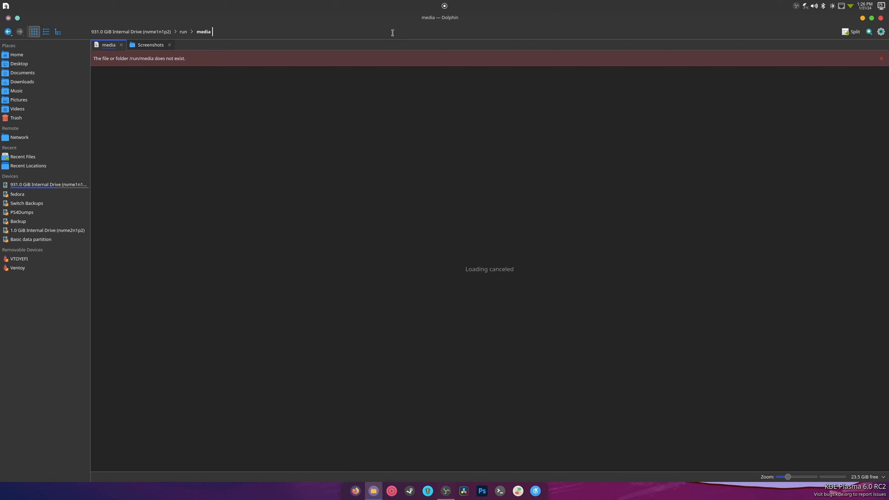
left_click(16, 55)
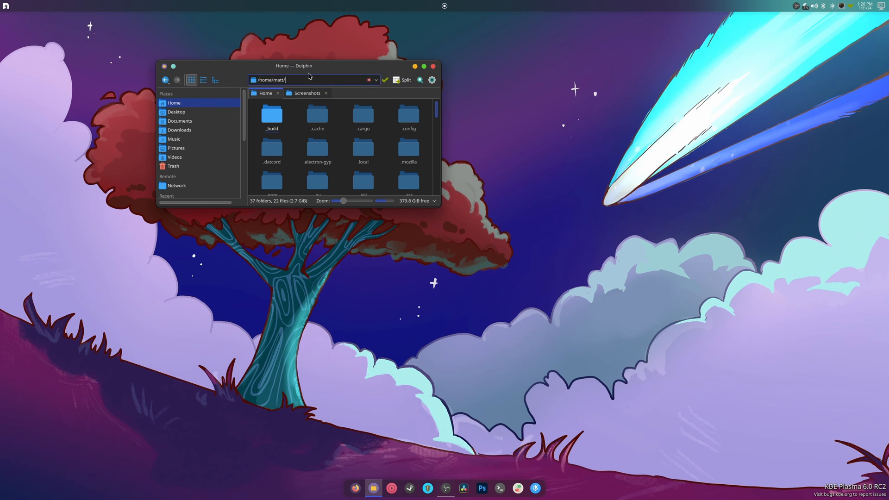
left_click_drag(301, 66, 205, 67)
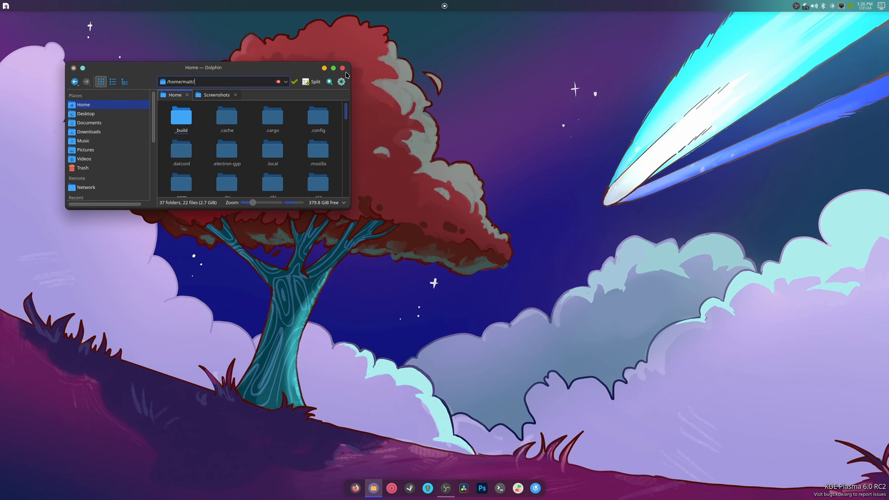